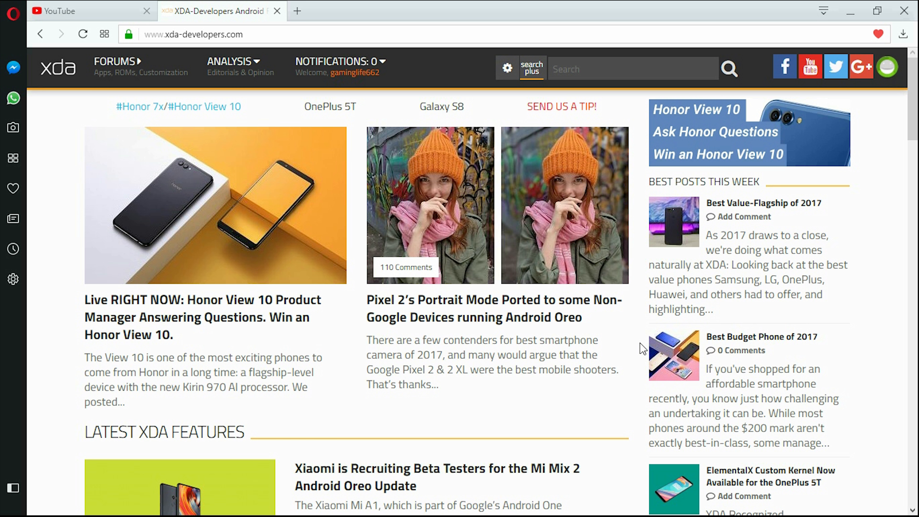
mouse_move(451, 284)
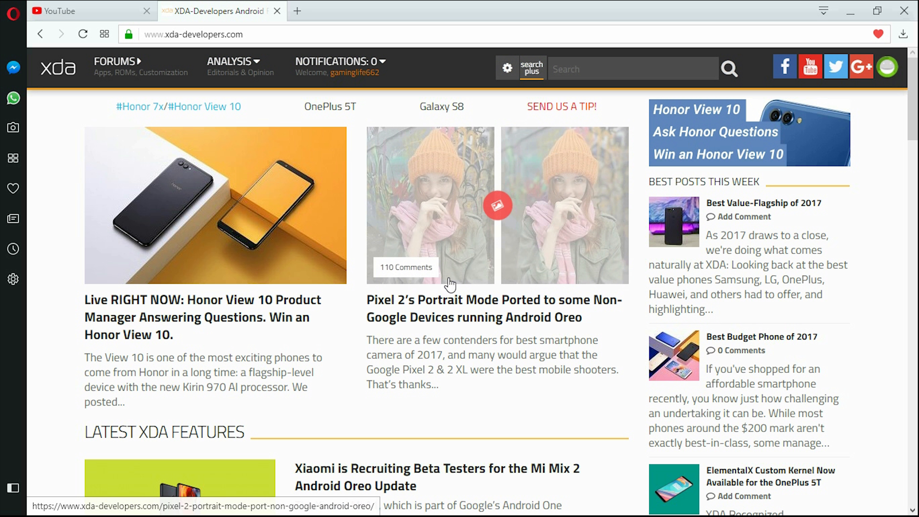
mouse_move(55, 66)
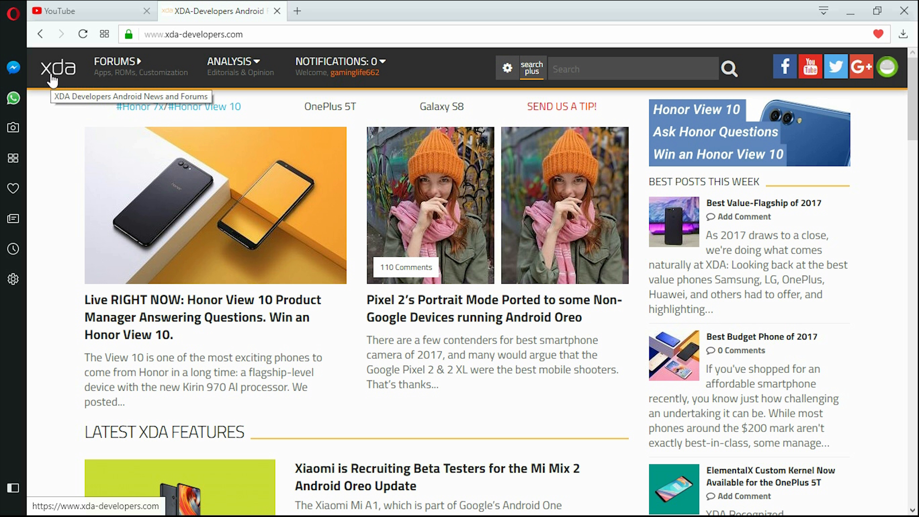
- Scroll through the XDA Developers page before searching
scroll(down, 3)
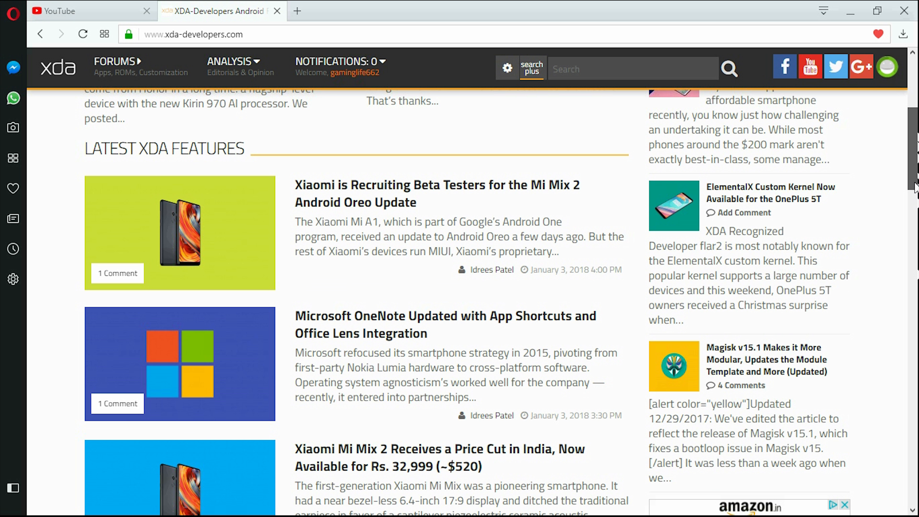
scroll(up, 3)
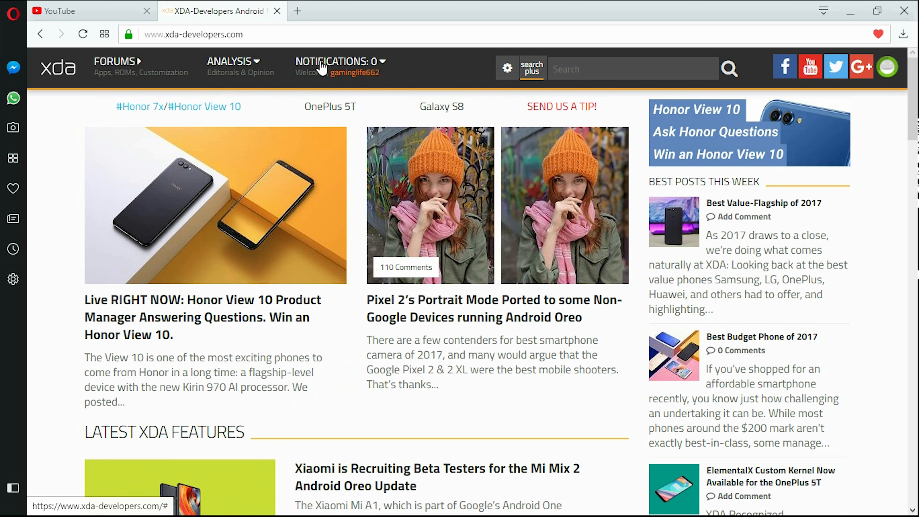
scroll(down, 3)
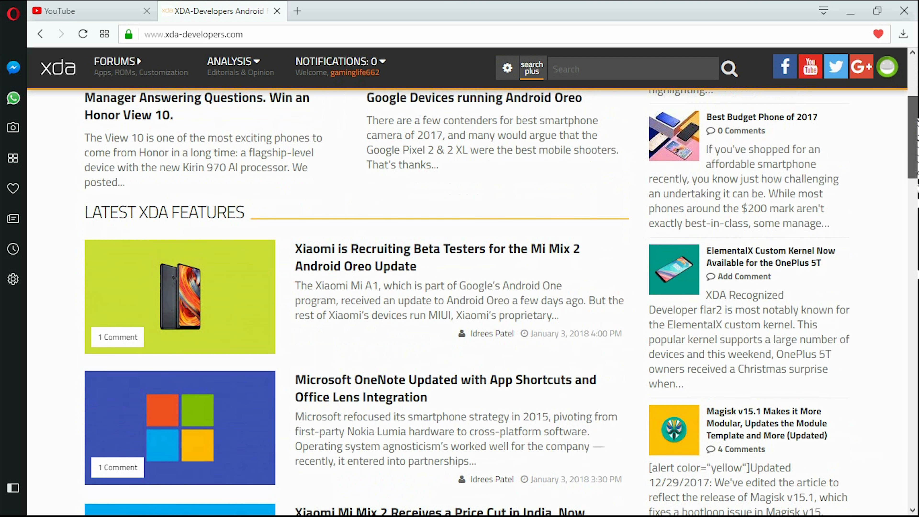
scroll(down, 3)
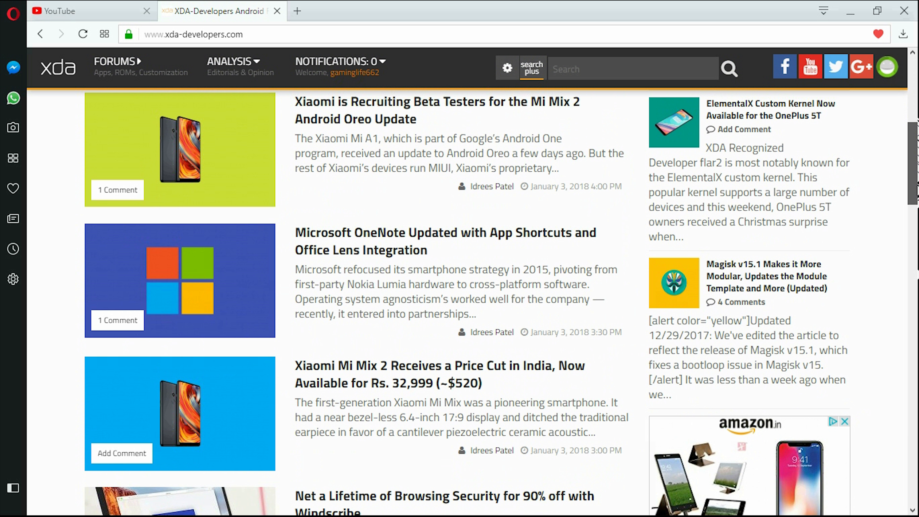
scroll(down, 3)
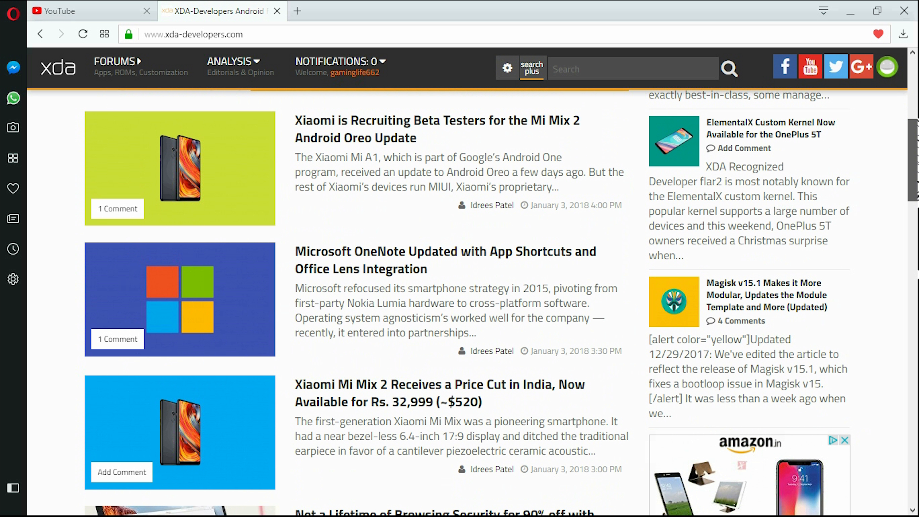
scroll(up, 3)
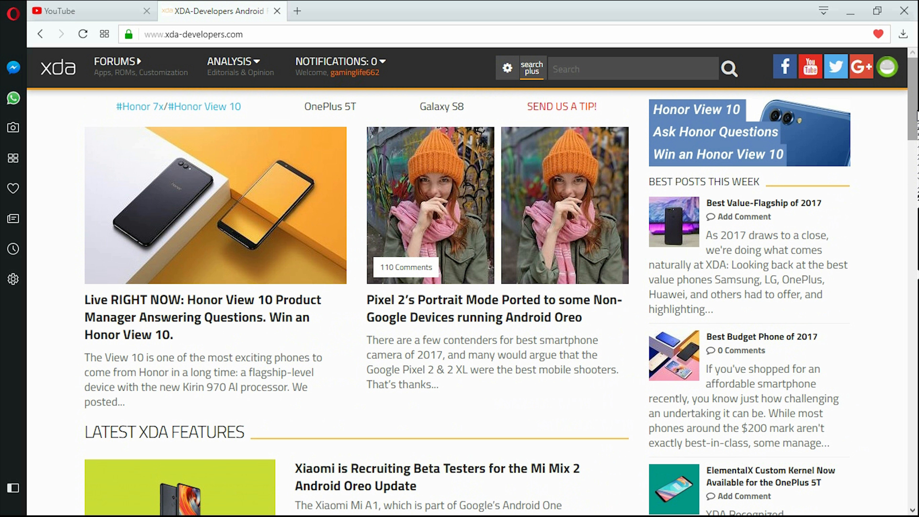
scroll(down, 3)
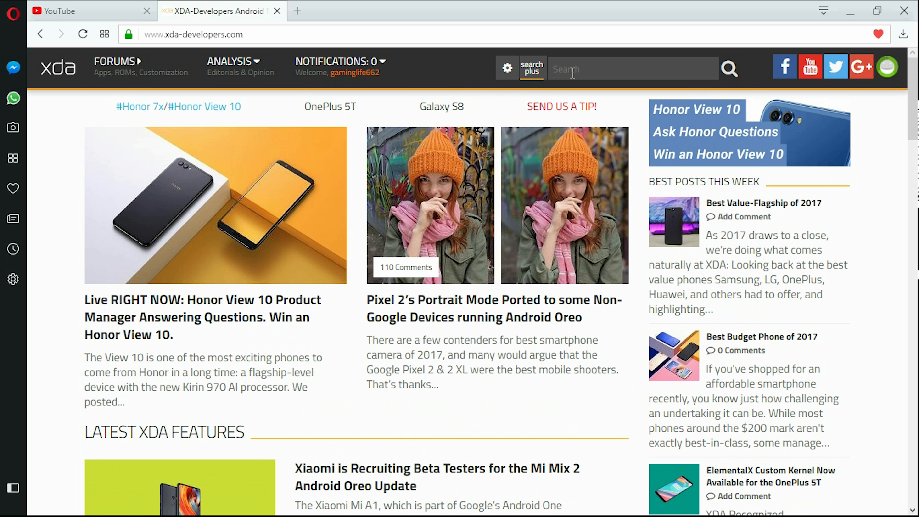
scroll(down, 3)
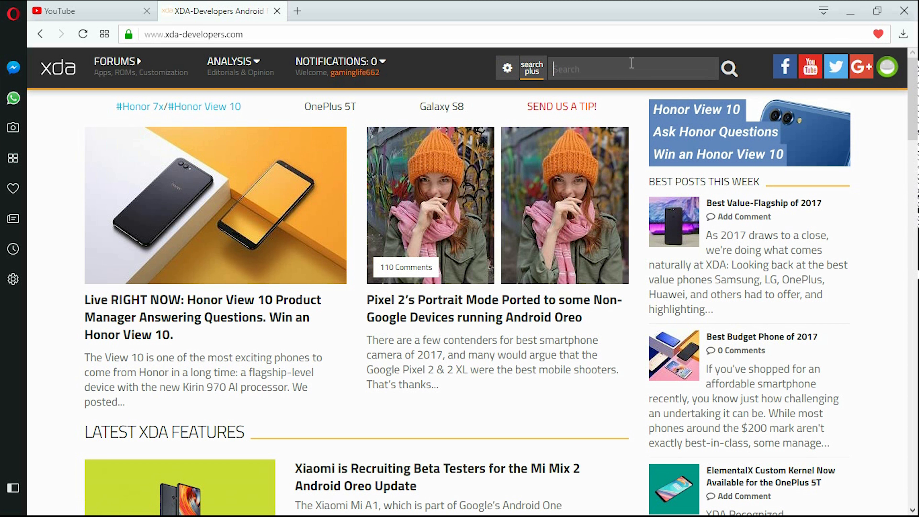
mouse_move(632, 56)
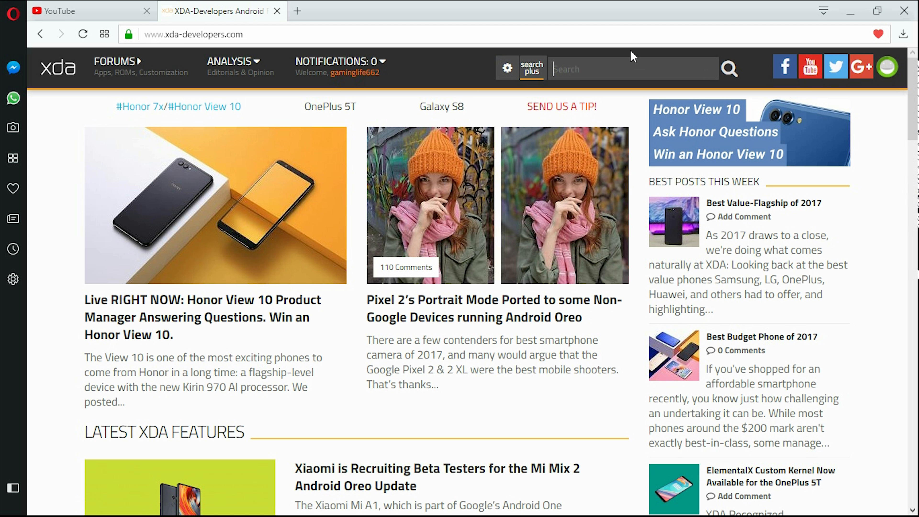
mouse_move(648, 38)
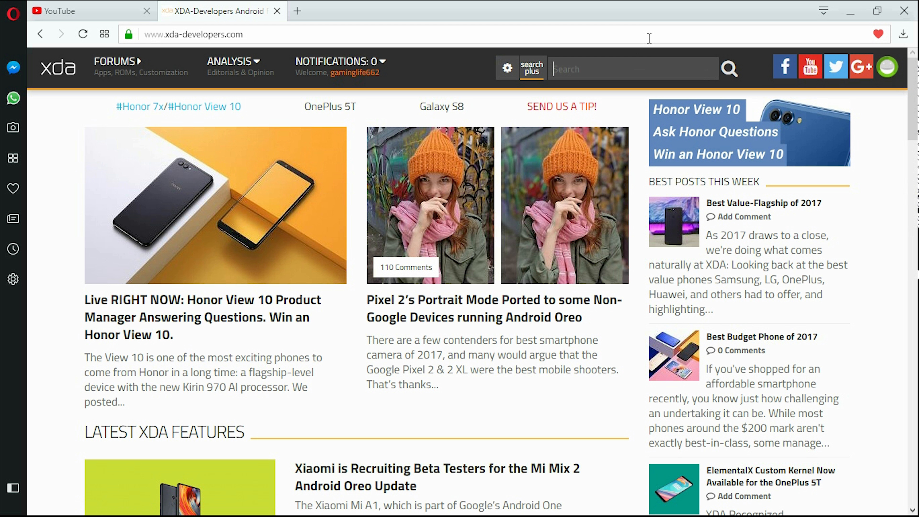
mouse_move(638, 57)
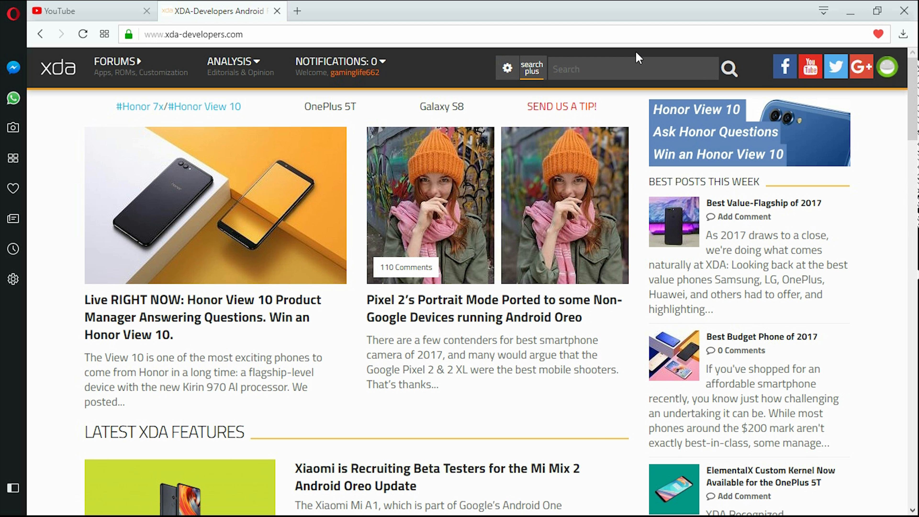
- Search XDA for "mi max" and browse the Xiaomi Mi Max forum's thread sections
text(mi max)
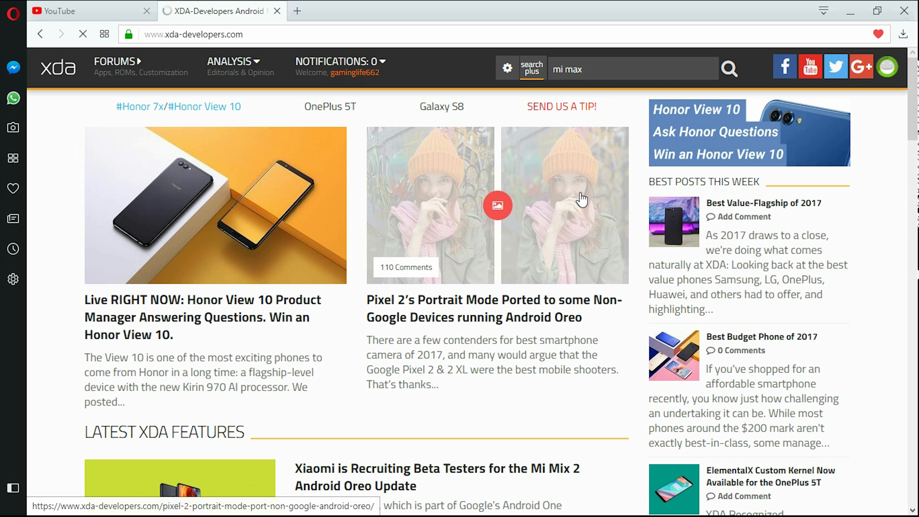
mouse_move(576, 167)
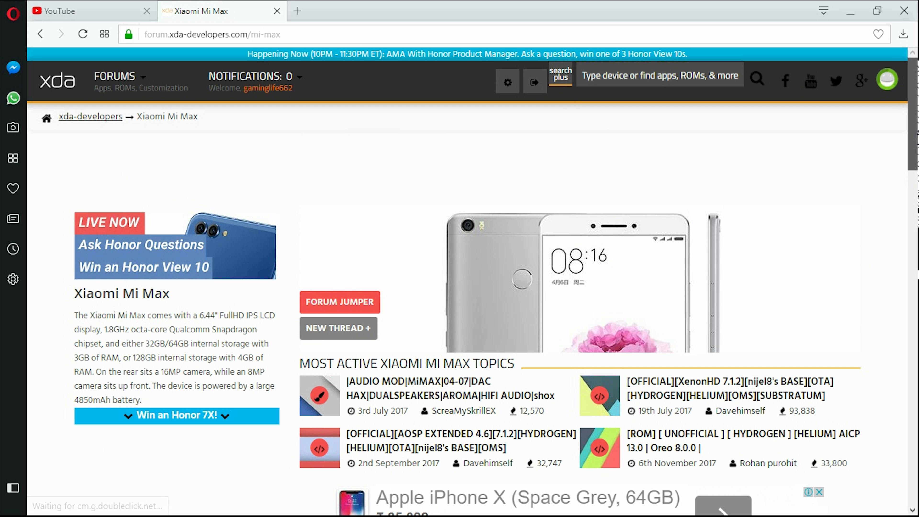
scroll(down, 3)
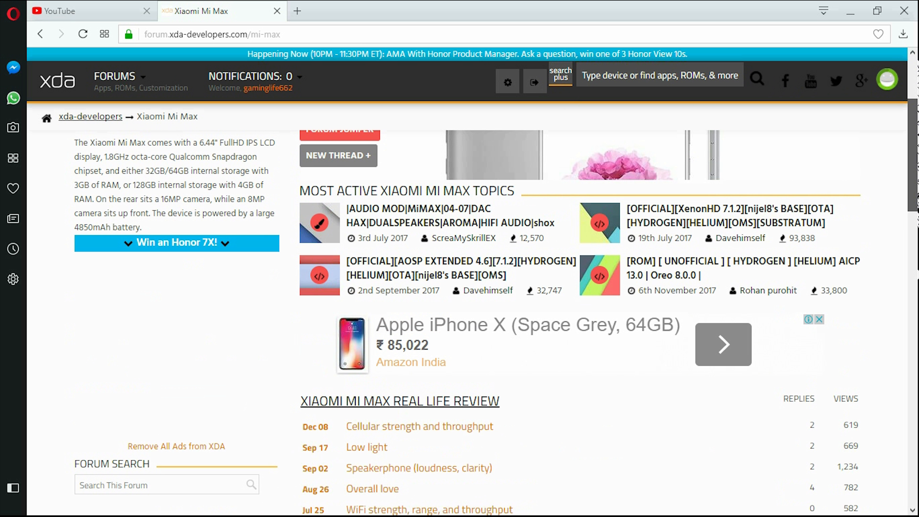
scroll(down, 3)
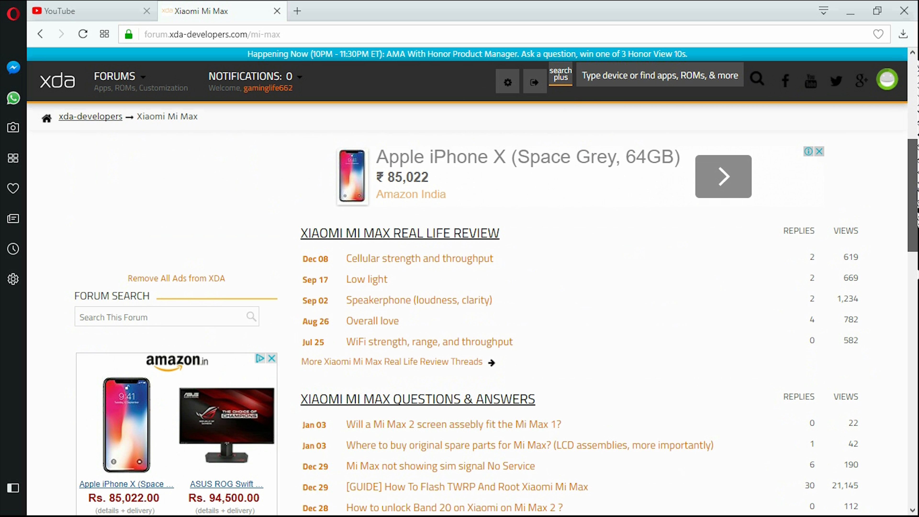
scroll(down, 3)
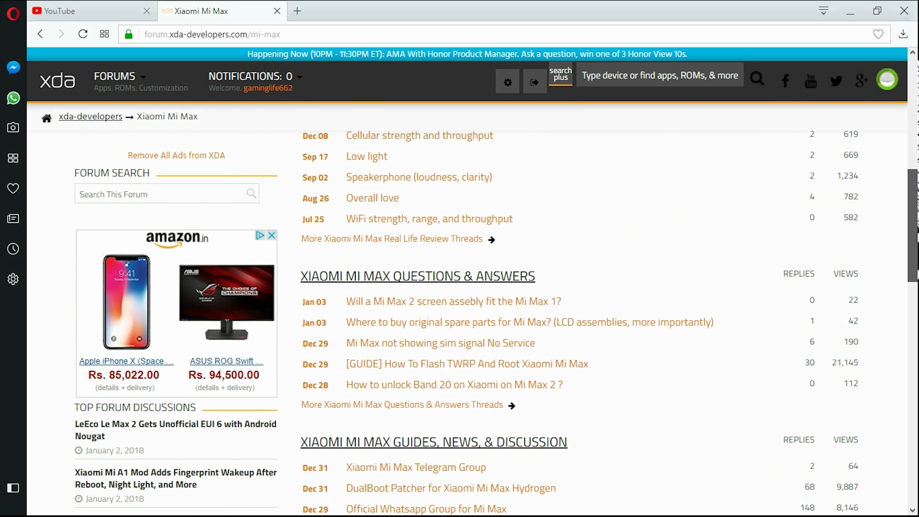
scroll(down, 3)
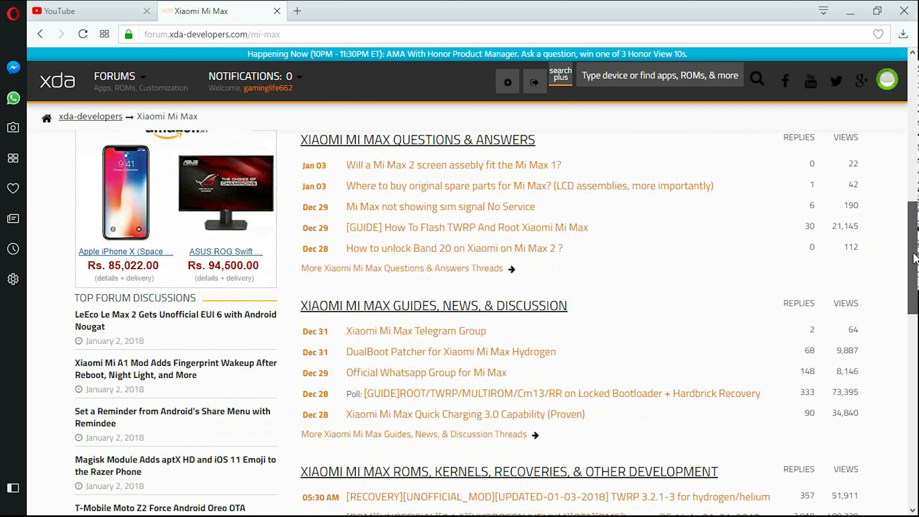
scroll(down, 3)
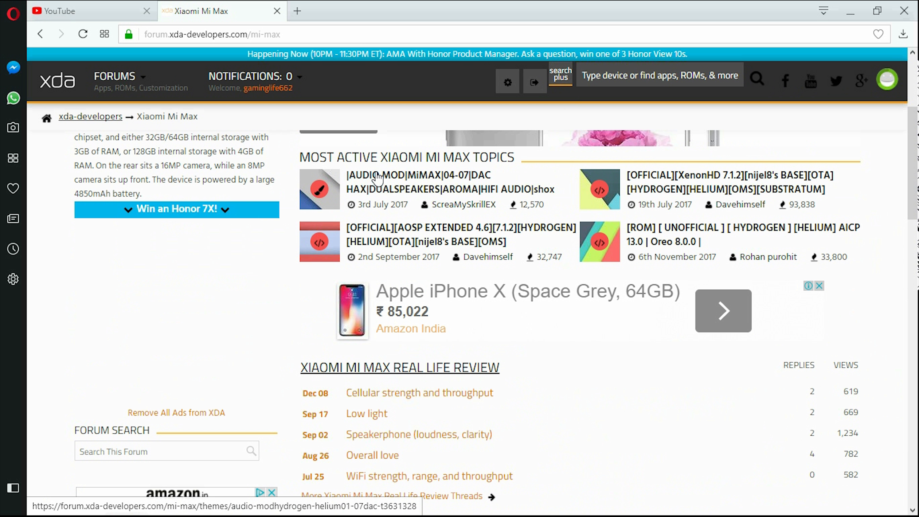
mouse_move(372, 148)
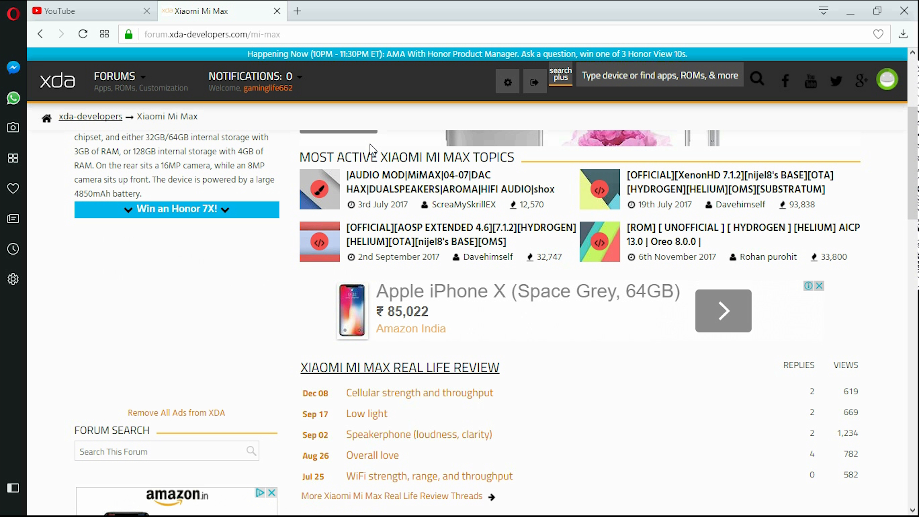
mouse_move(388, 204)
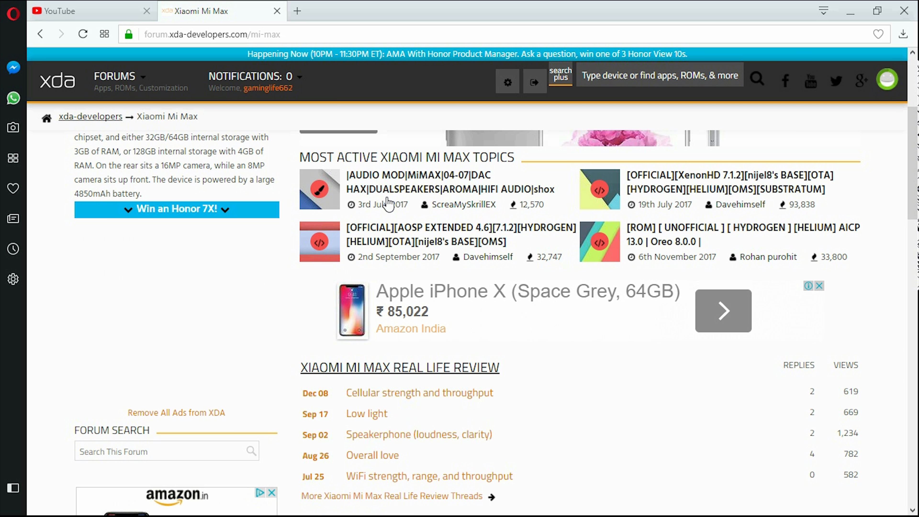
mouse_move(391, 189)
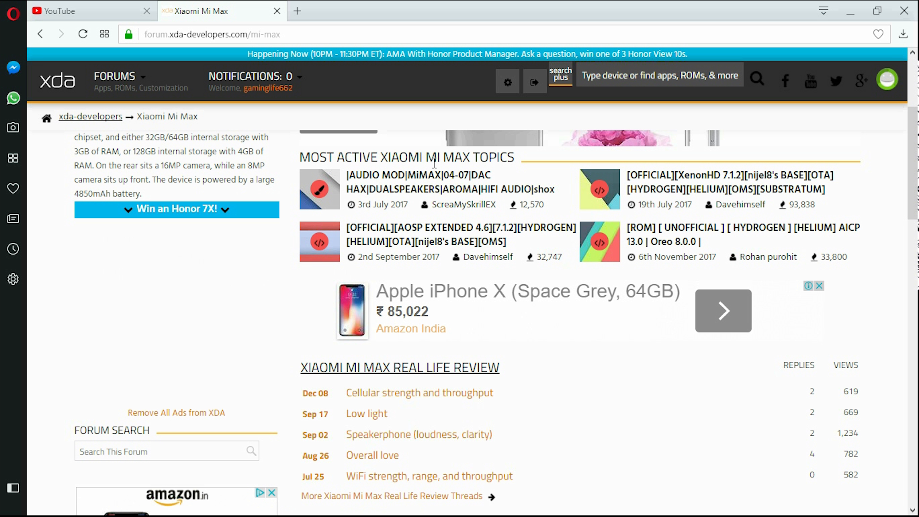
scroll(down, 3)
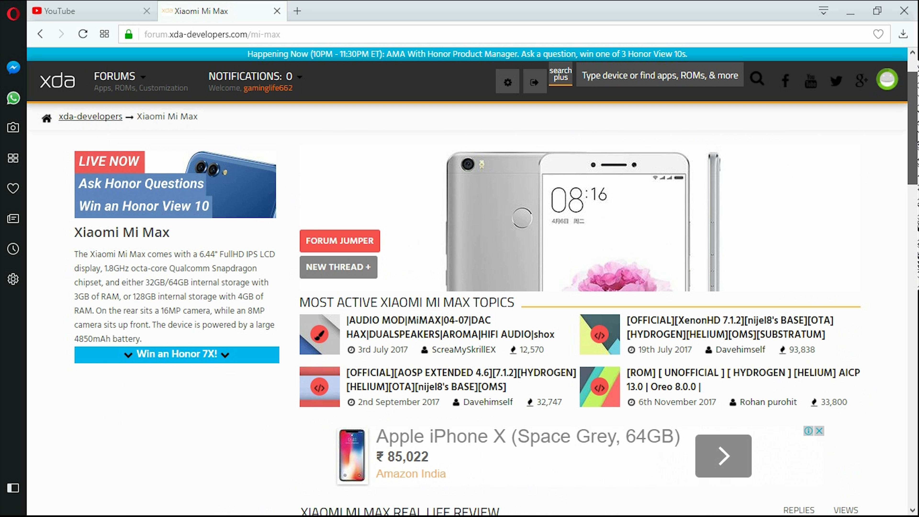
scroll(down, 3)
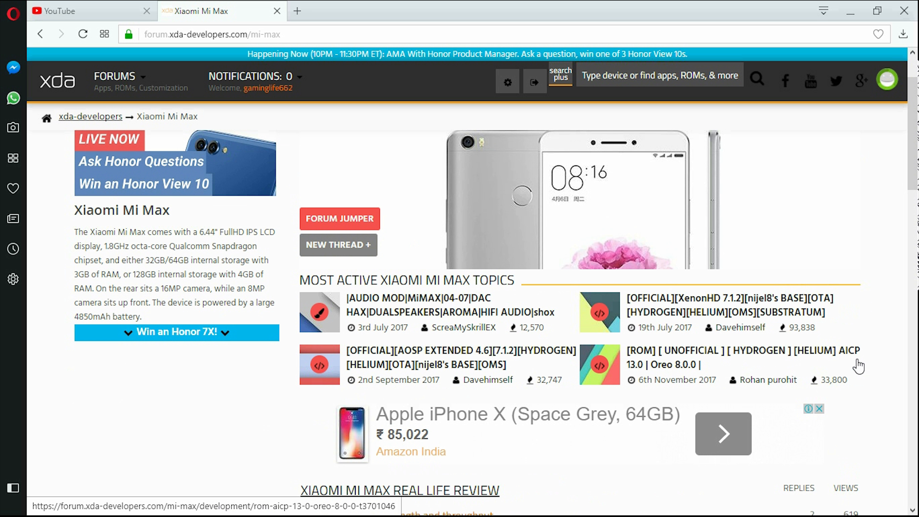
mouse_move(661, 375)
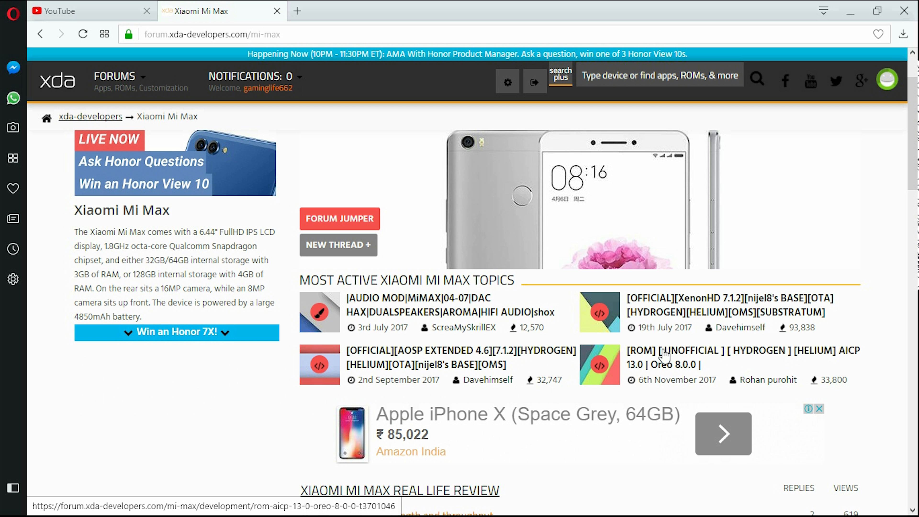
mouse_move(676, 362)
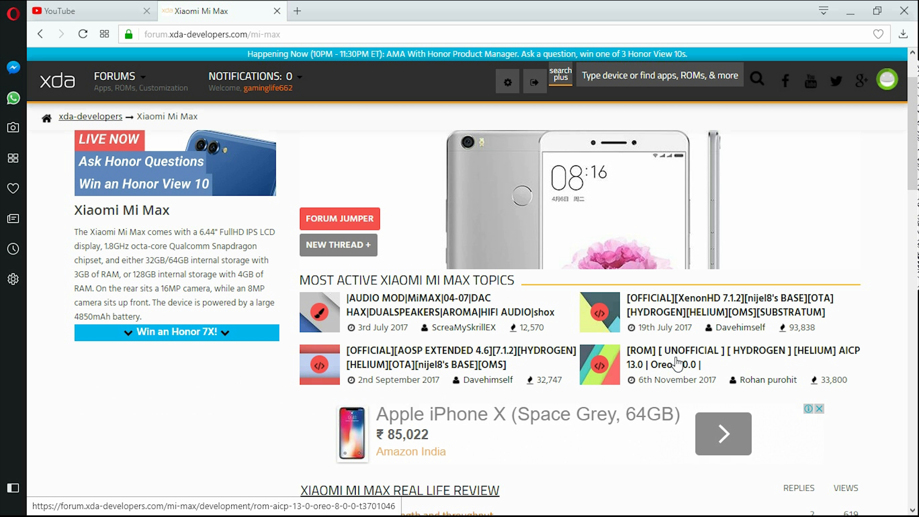
scroll(down, 3)
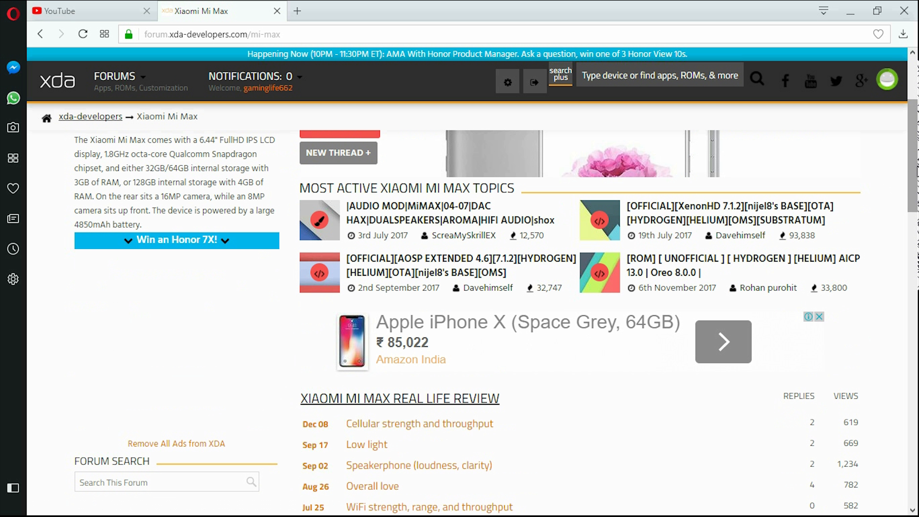
scroll(up, 3)
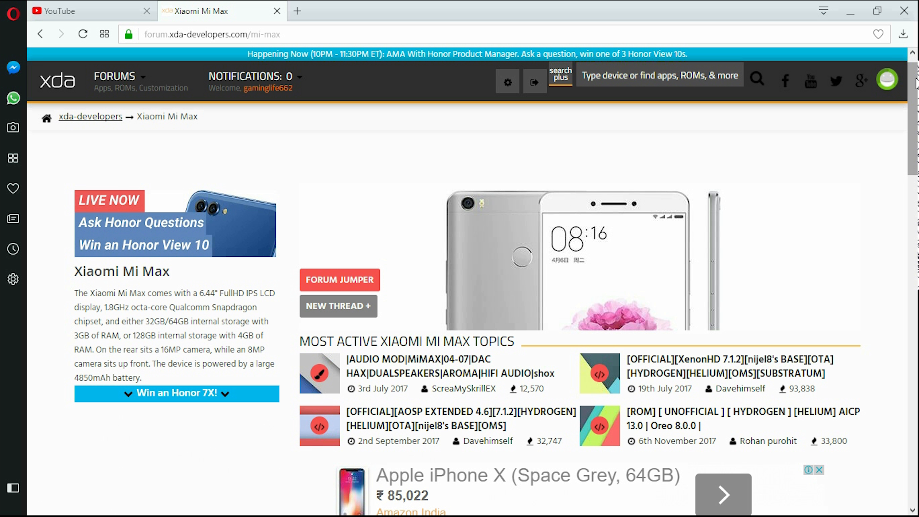
- Scroll to the Mi Max ROMs, Kernels, Recoveries section, then start a new empty tab
scroll(down, 3)
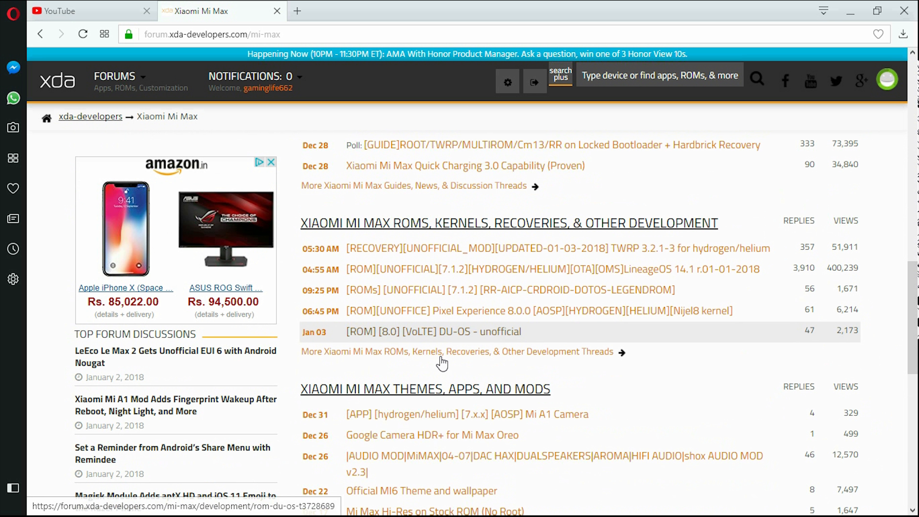
mouse_move(426, 337)
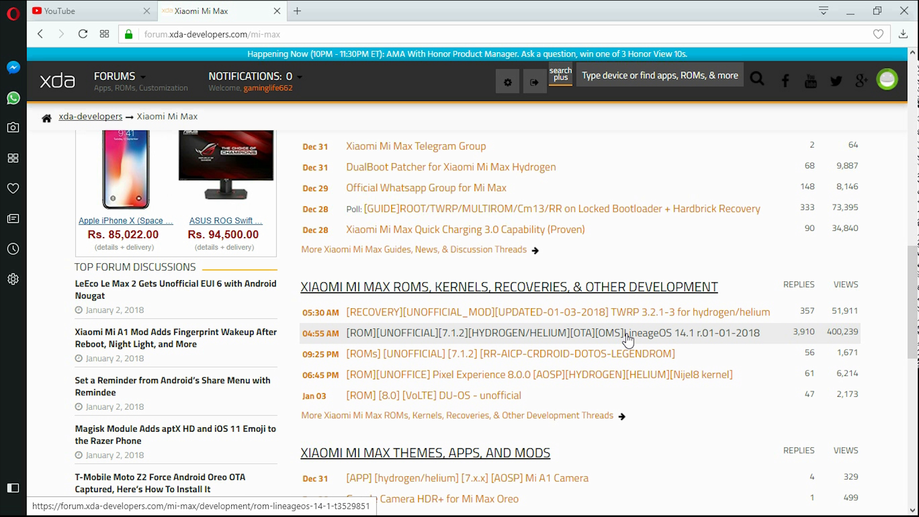
mouse_move(631, 345)
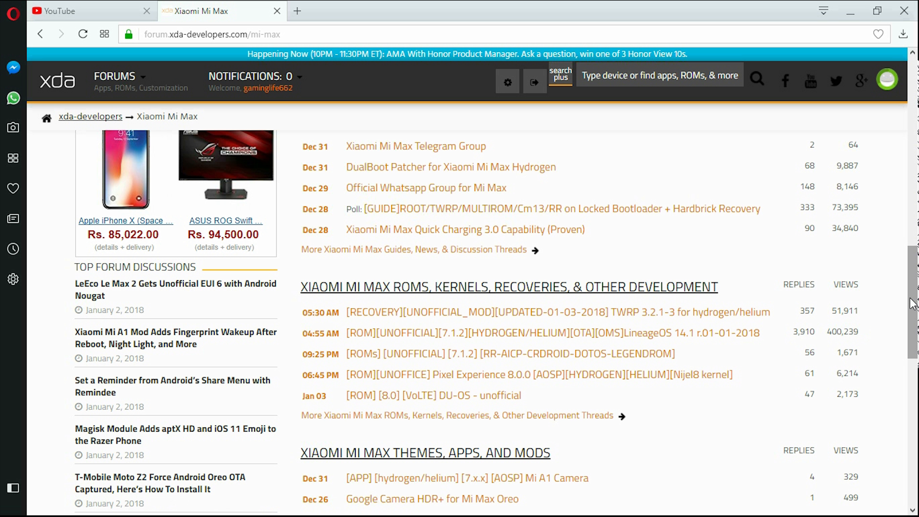
scroll(down, 3)
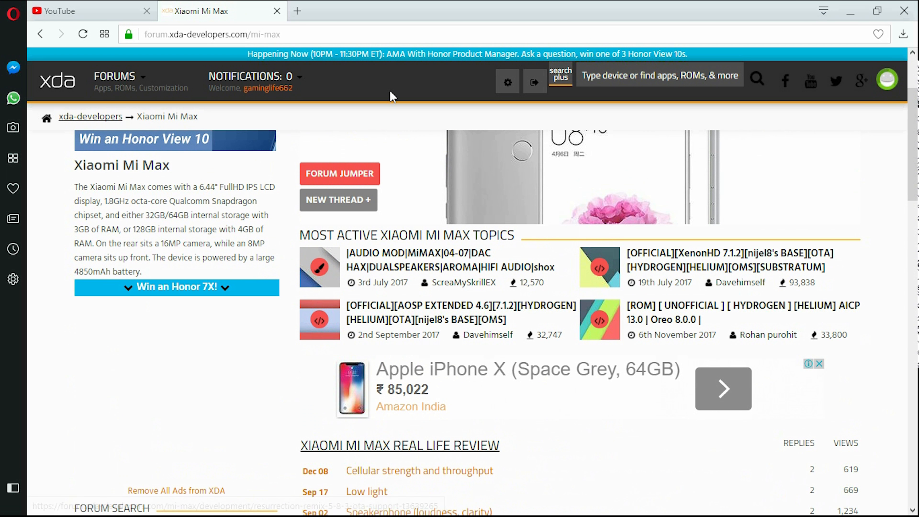
click(297, 11)
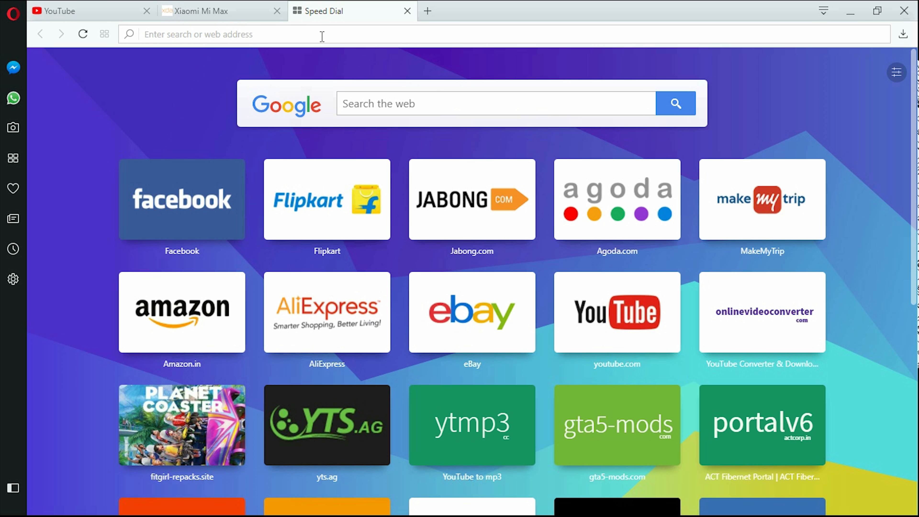
- Search for "twrp" and open the TWRP: TeamWin site (twrp.me) from the Google results
text(twrp.me)
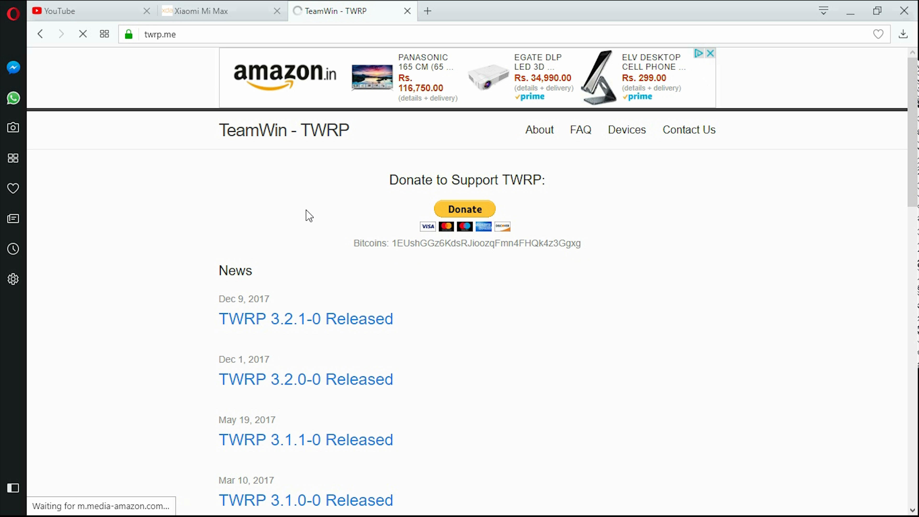
scroll(down, 3)
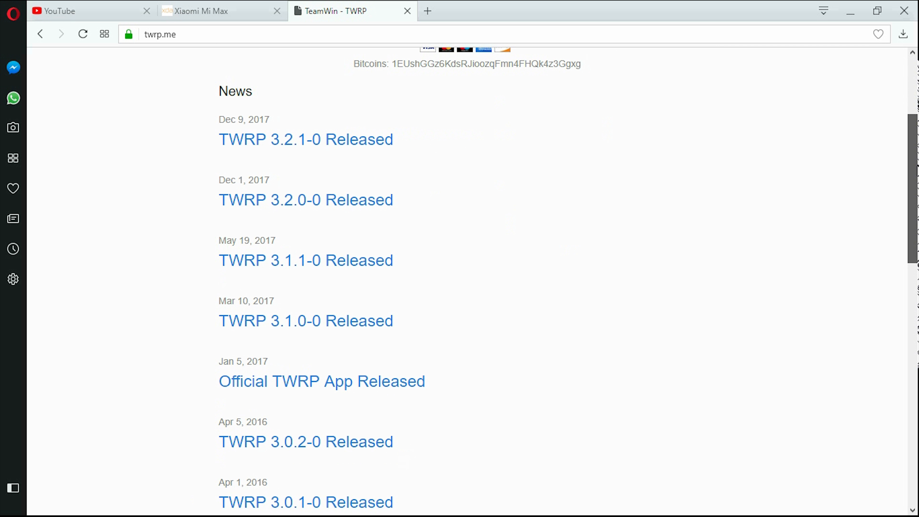
scroll(up, 3)
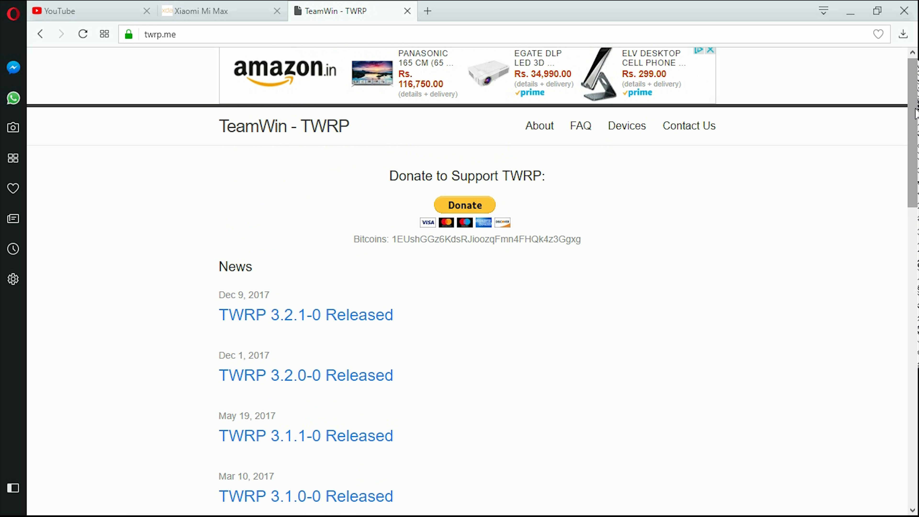
mouse_move(910, 115)
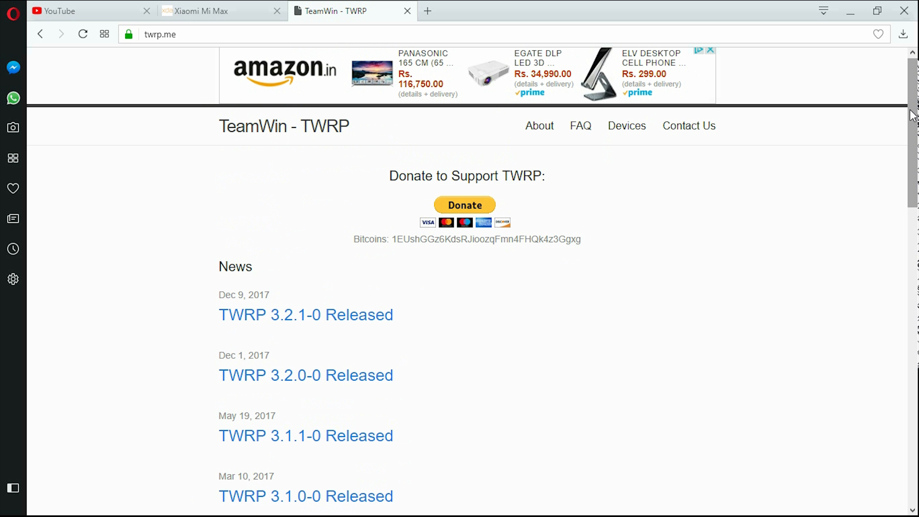
scroll(down, 3)
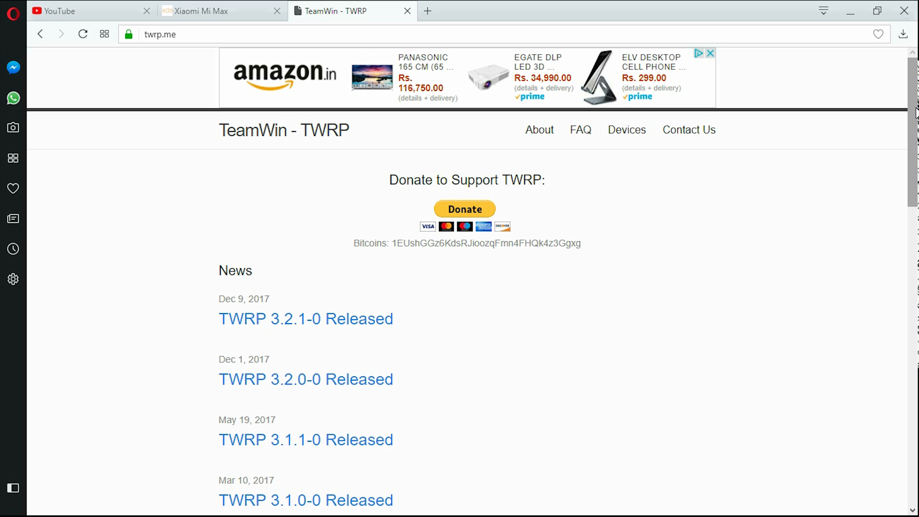
mouse_move(904, 11)
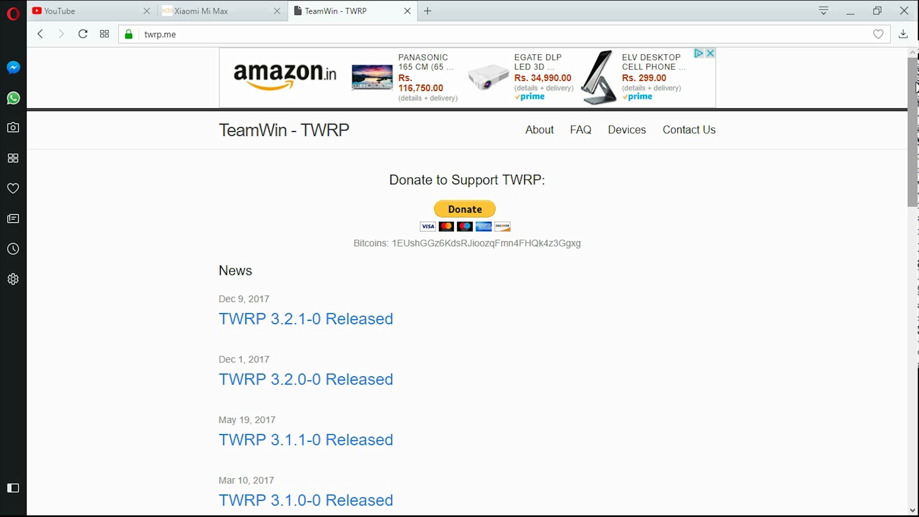
mouse_move(685, 81)
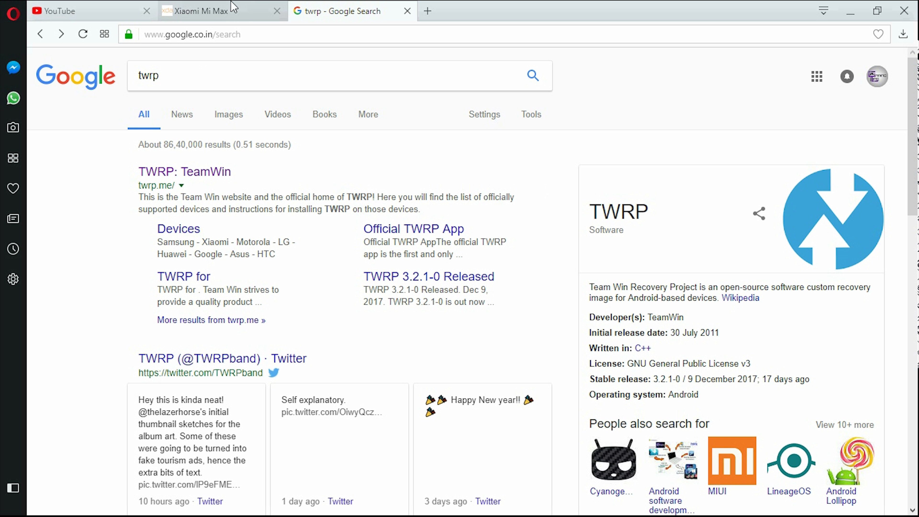
click(184, 172)
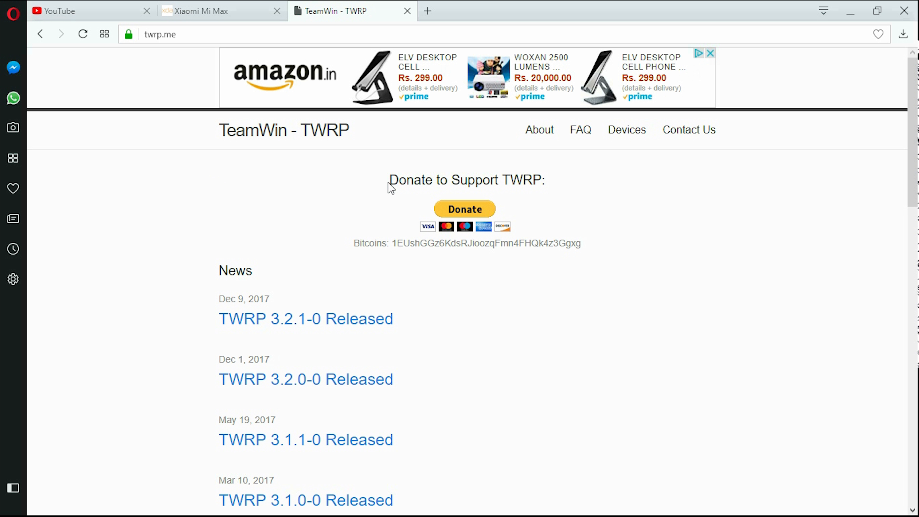
mouse_move(374, 255)
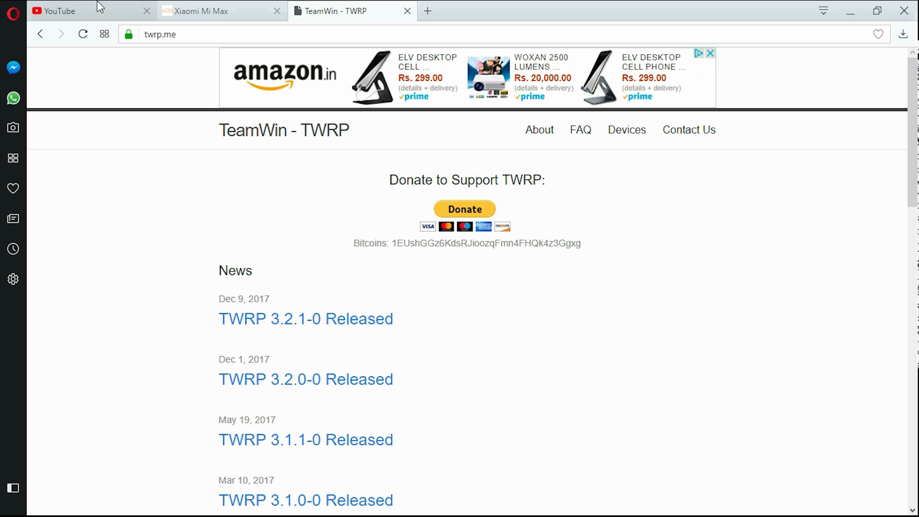
mouse_move(58, 10)
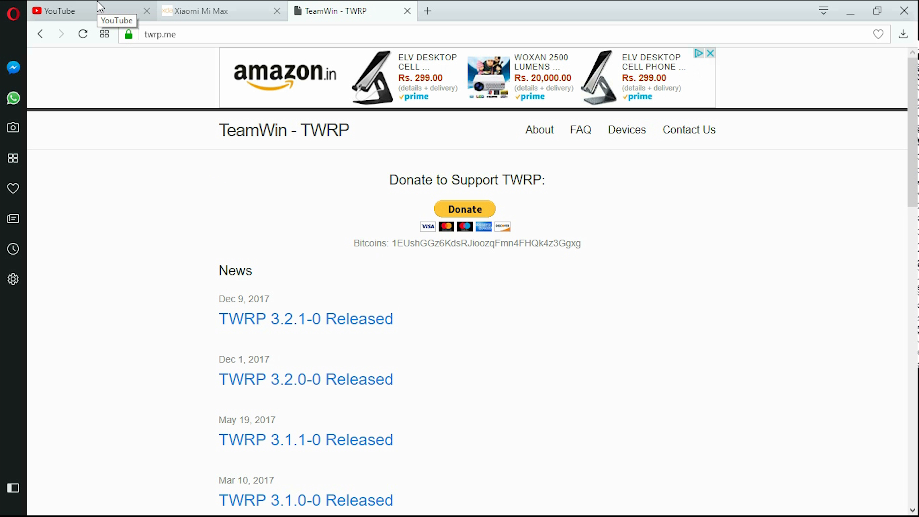
mouse_move(104, 10)
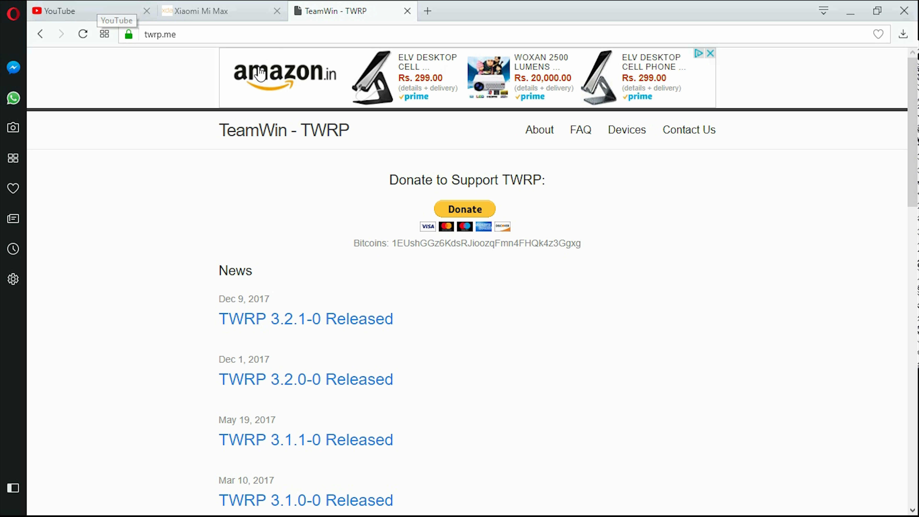
- Glance at the Xiaomi Mi Max forum tab, return to TWRP, and start another empty tab
click(202, 11)
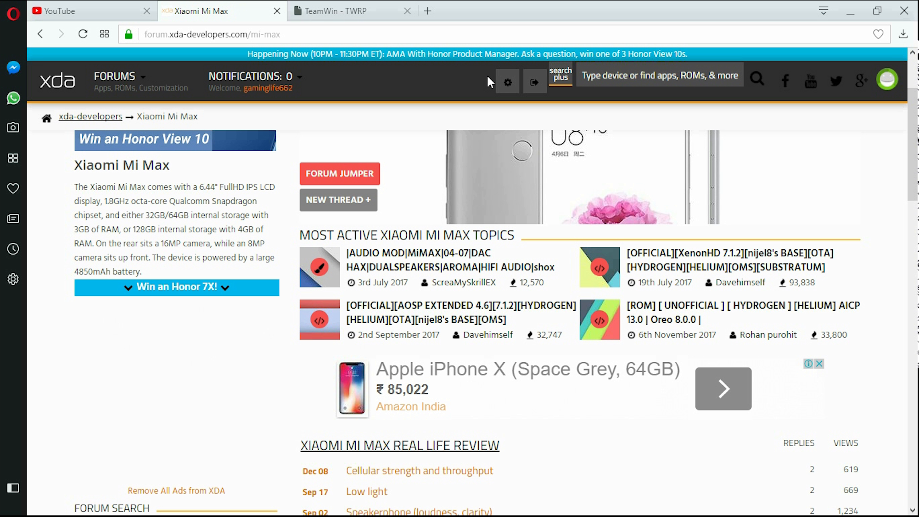
mouse_move(441, 104)
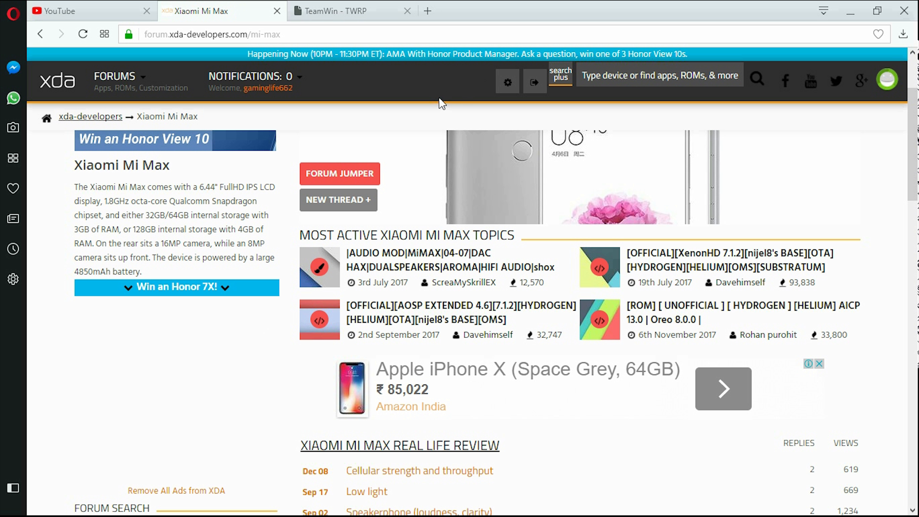
click(334, 11)
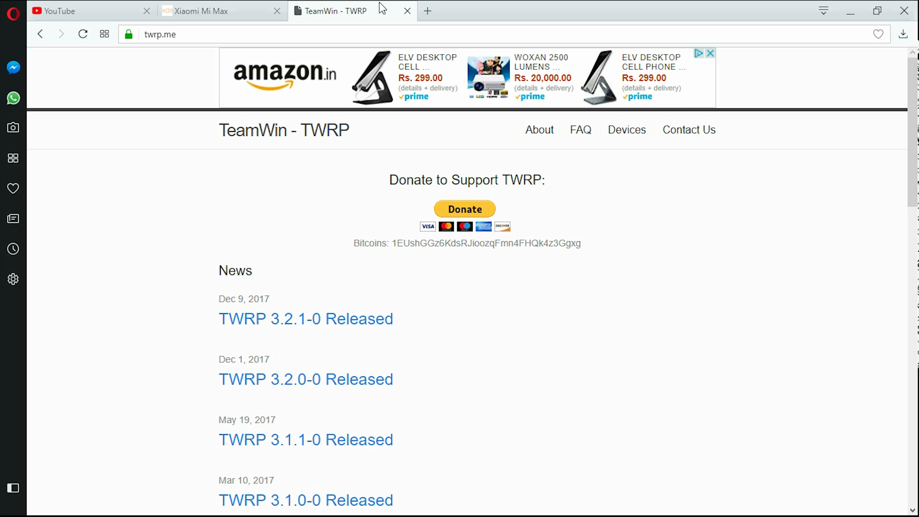
click(428, 10)
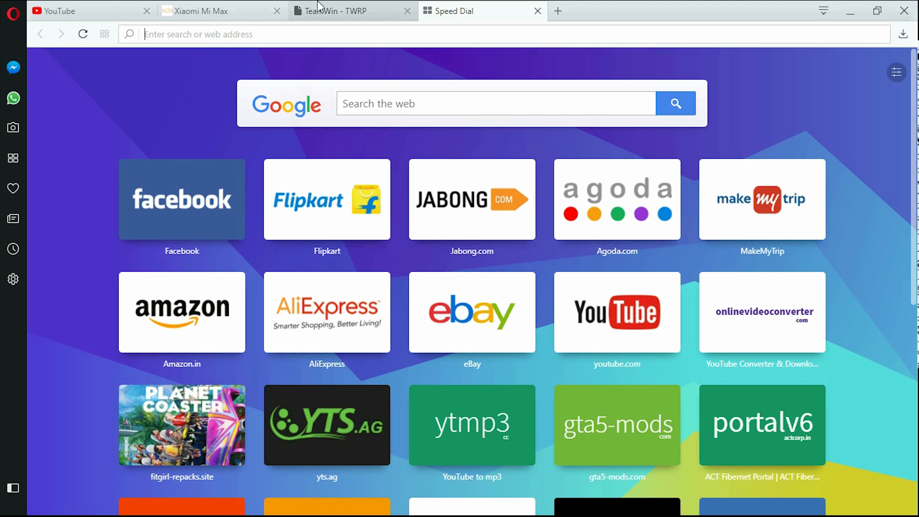
click(201, 10)
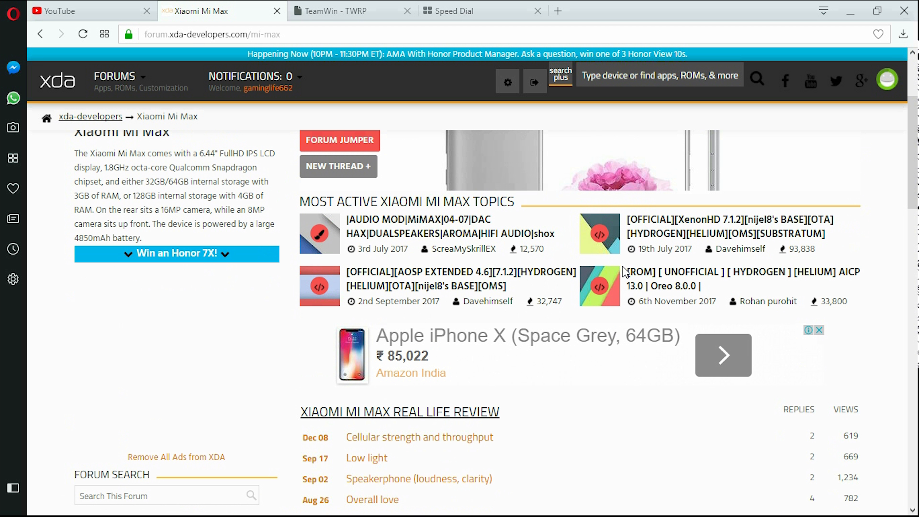
scroll(down, 3)
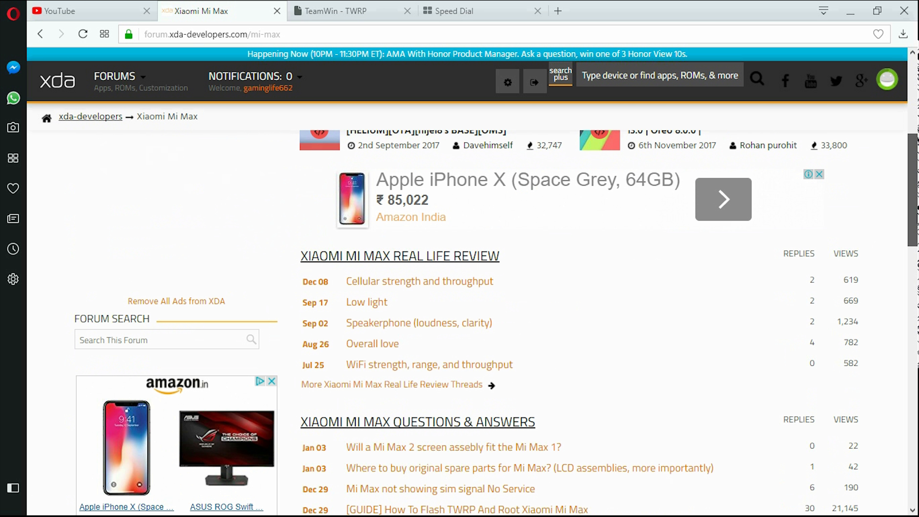
scroll(up, 3)
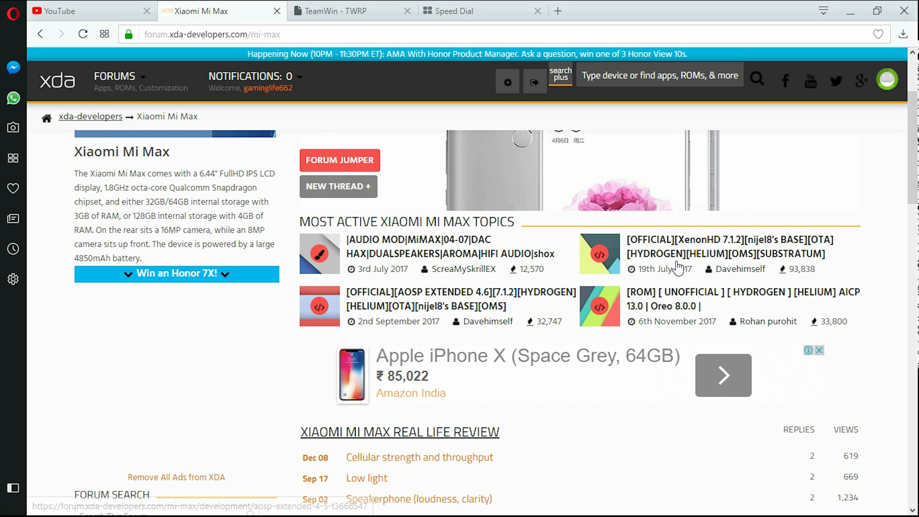
scroll(down, 3)
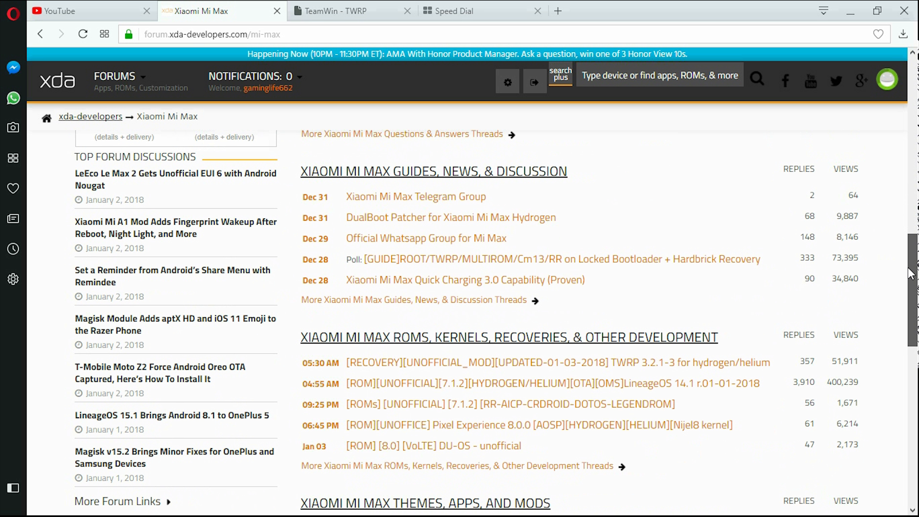
click(469, 10)
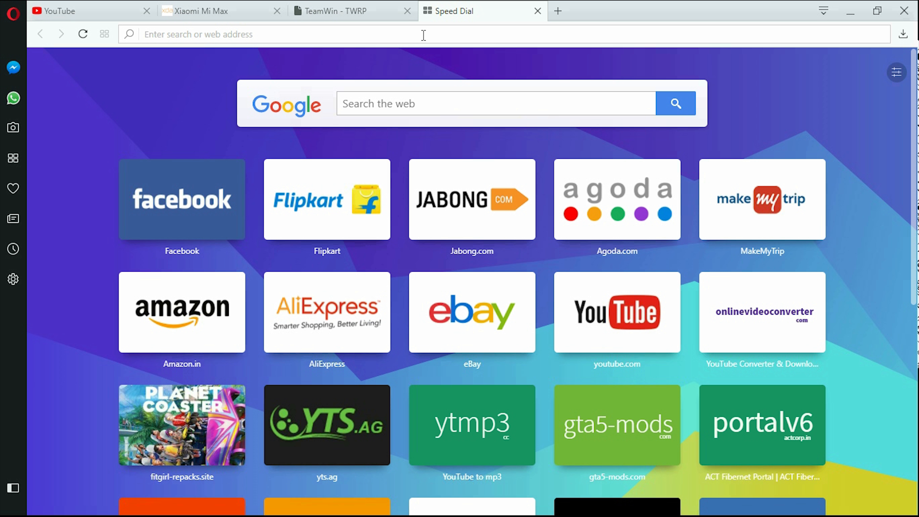
- Search "rs" for Resurrection Remix and open the 'Resurrection Remix OS | Get Resurrected' site
text(rs)
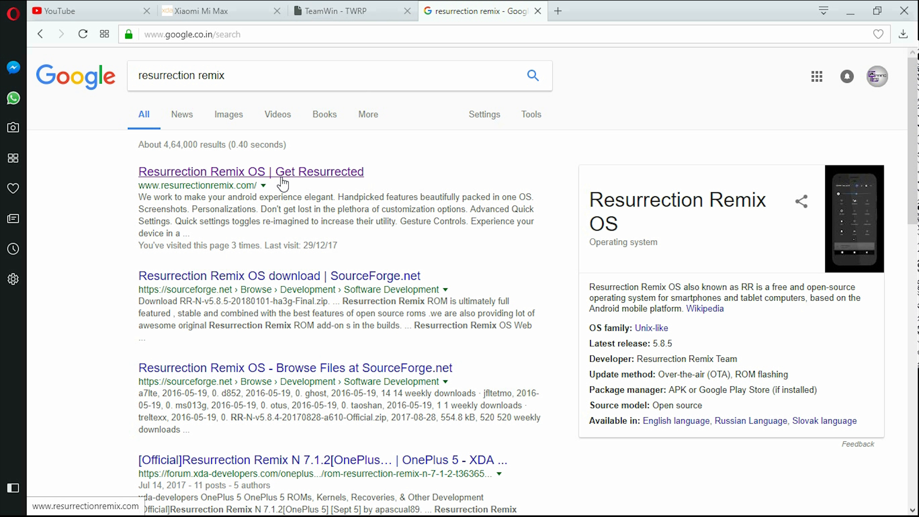
click(251, 171)
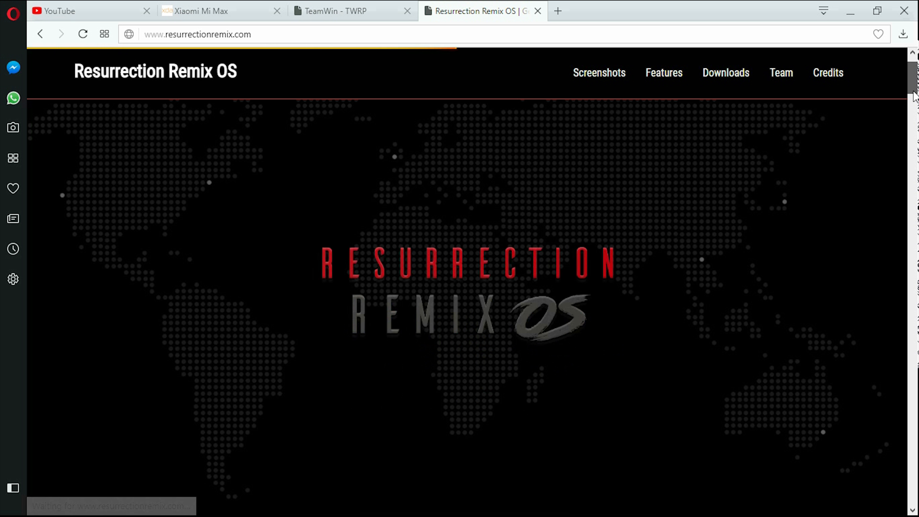
scroll(down, 3)
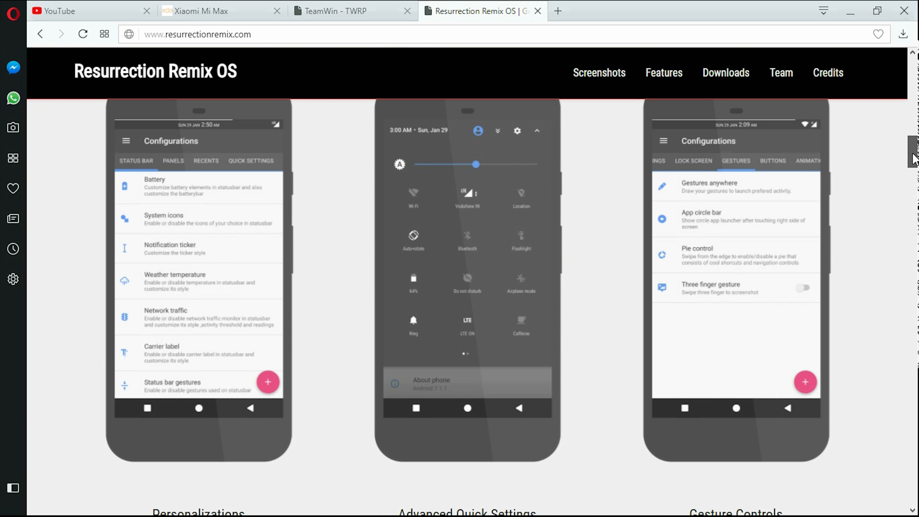
scroll(down, 3)
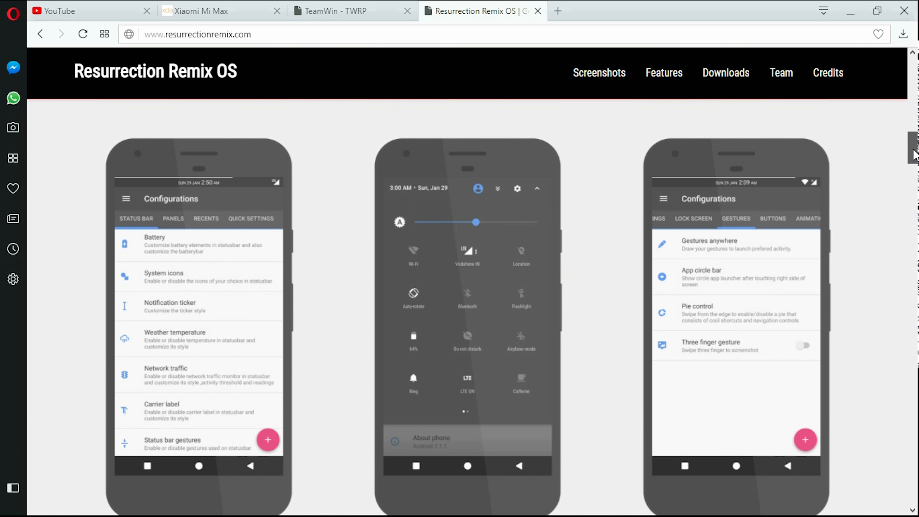
scroll(down, 3)
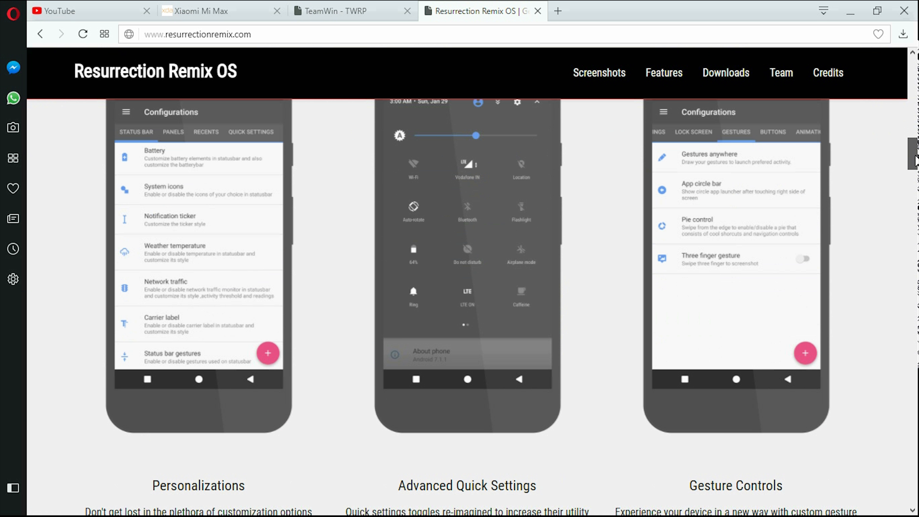
scroll(down, 3)
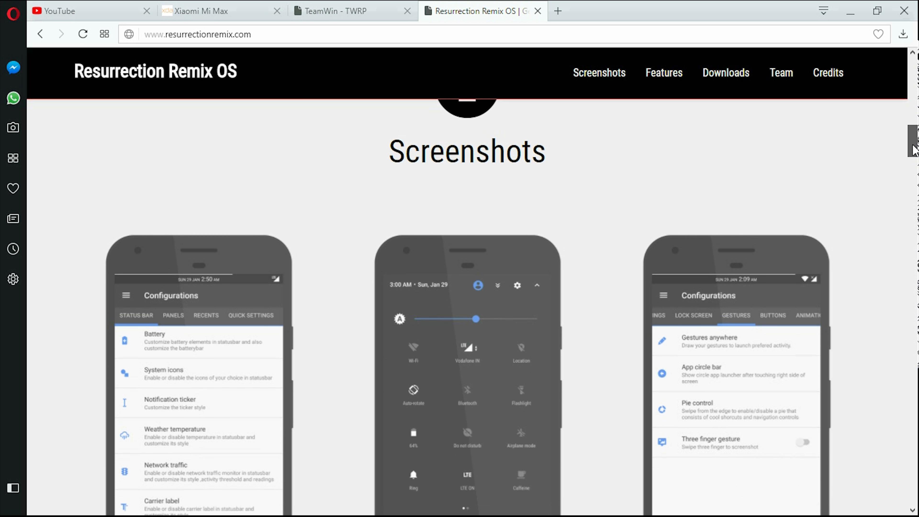
scroll(down, 3)
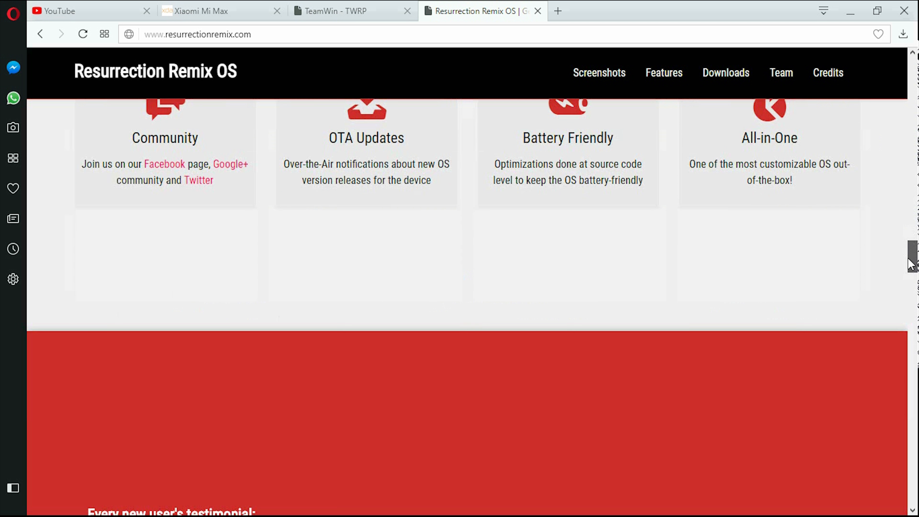
scroll(up, 3)
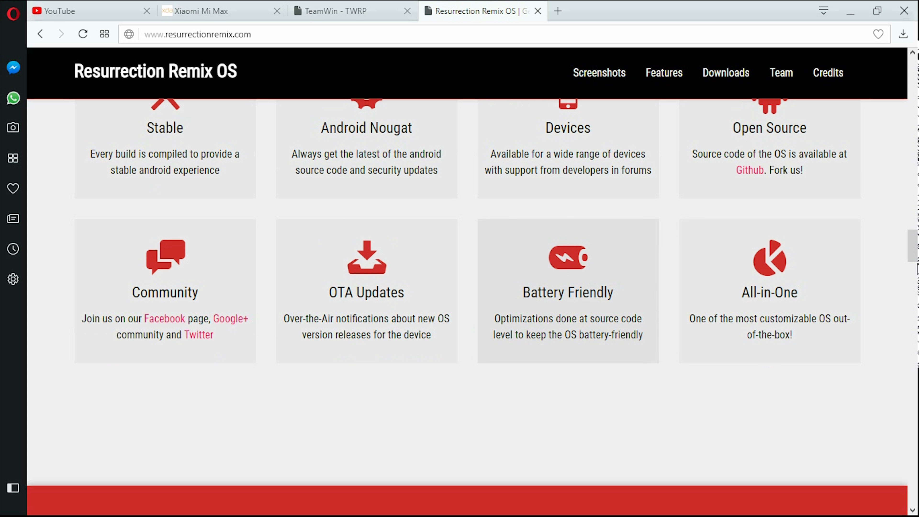
scroll(down, 3)
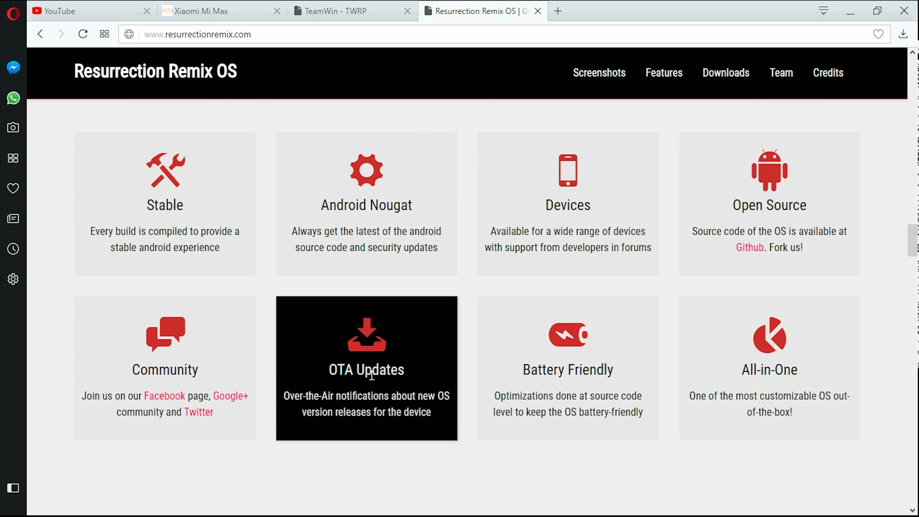
mouse_move(366, 205)
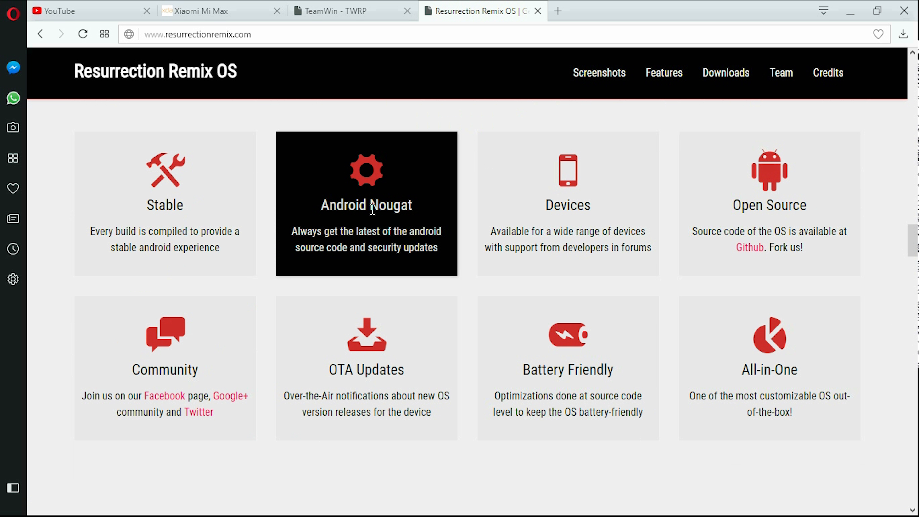
mouse_move(165, 246)
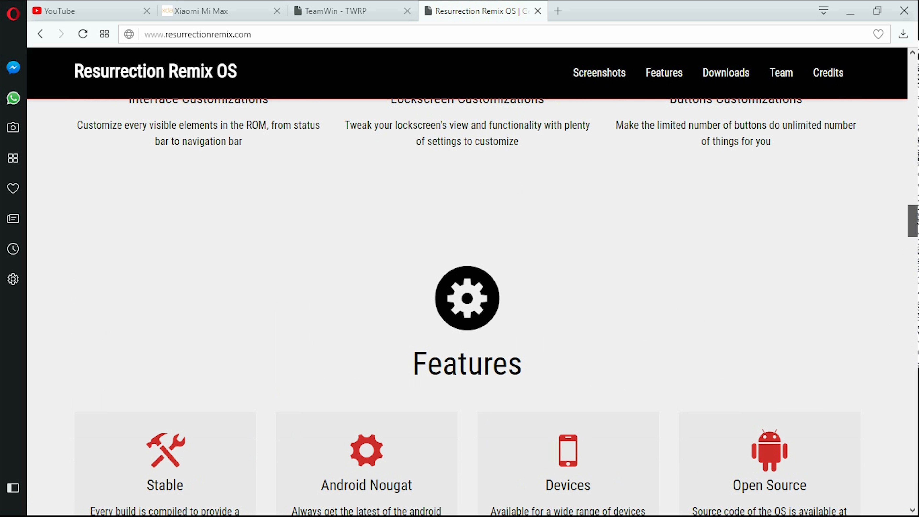
scroll(down, 3)
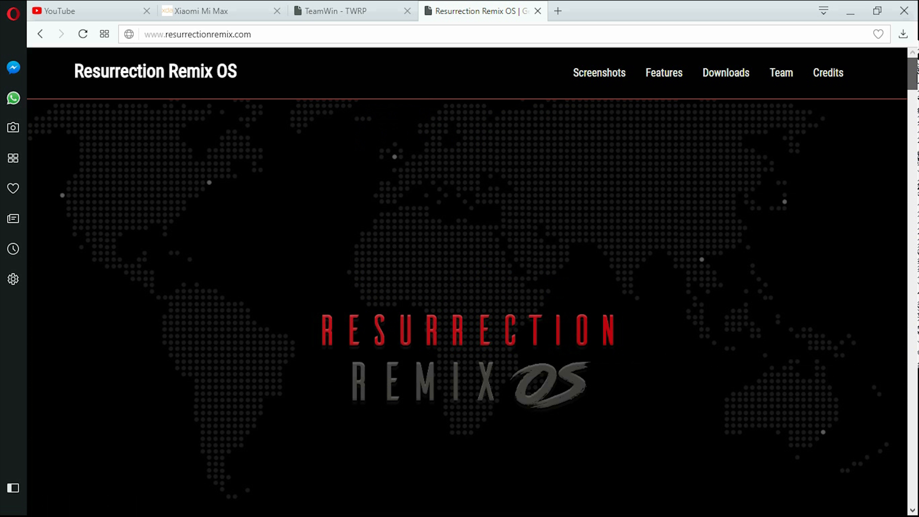
- Look over the Resurrection Remix 'Meet the team' section, return to the top, and start a new tab
scroll(down, 3)
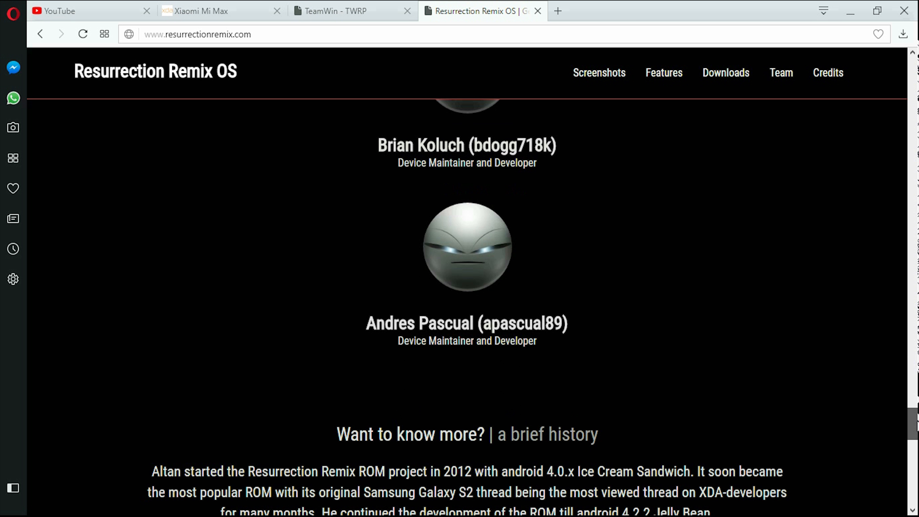
scroll(up, 3)
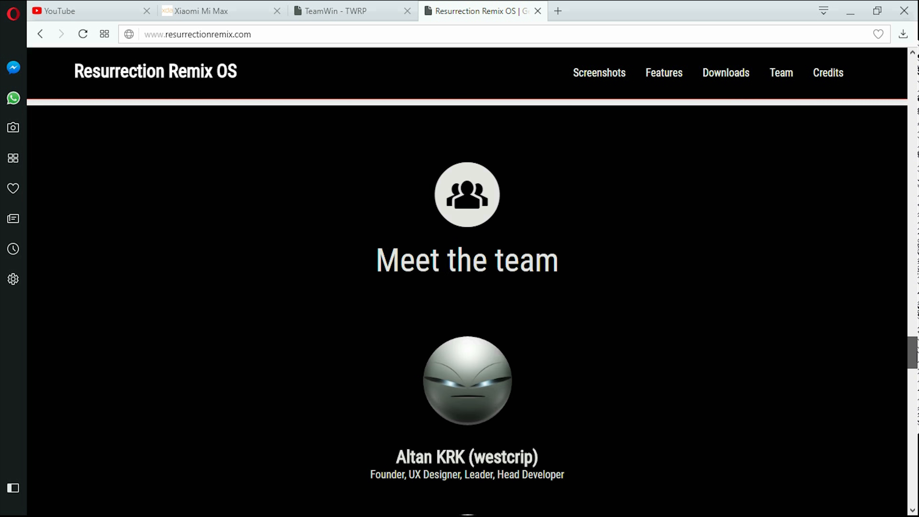
scroll(up, 3)
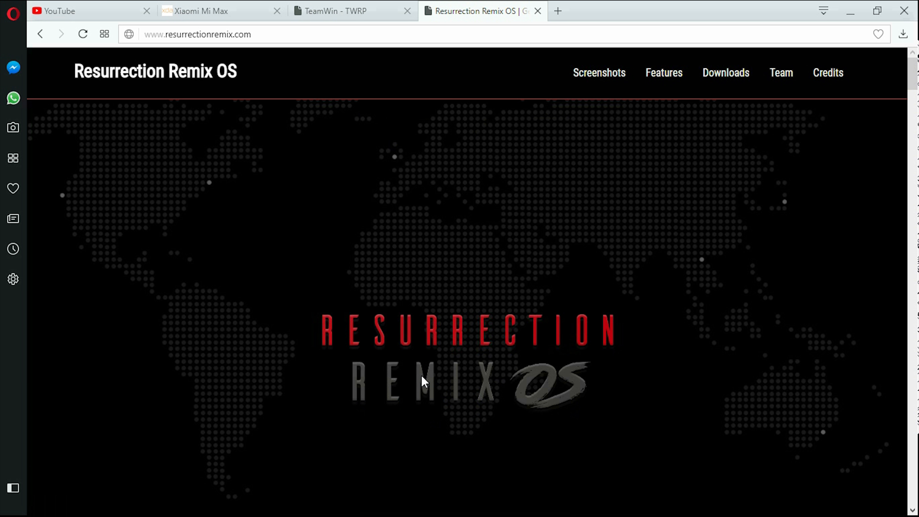
mouse_move(424, 329)
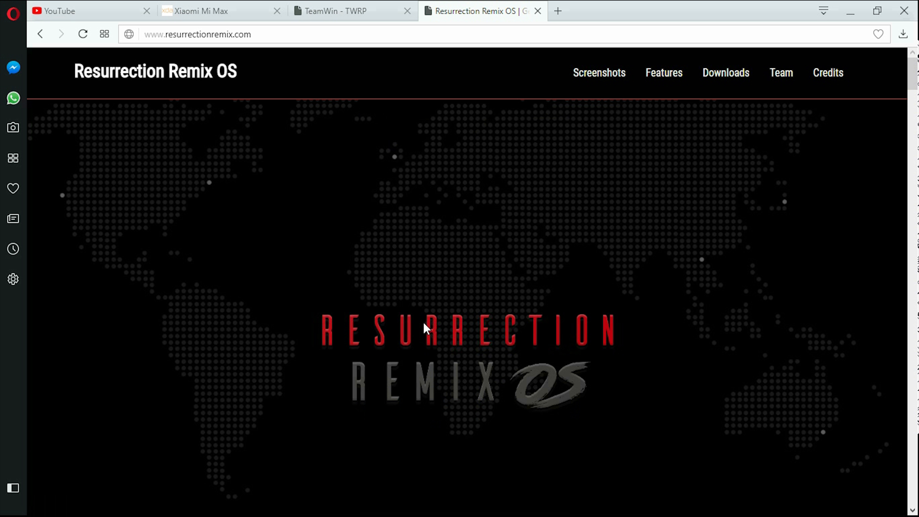
click(556, 10)
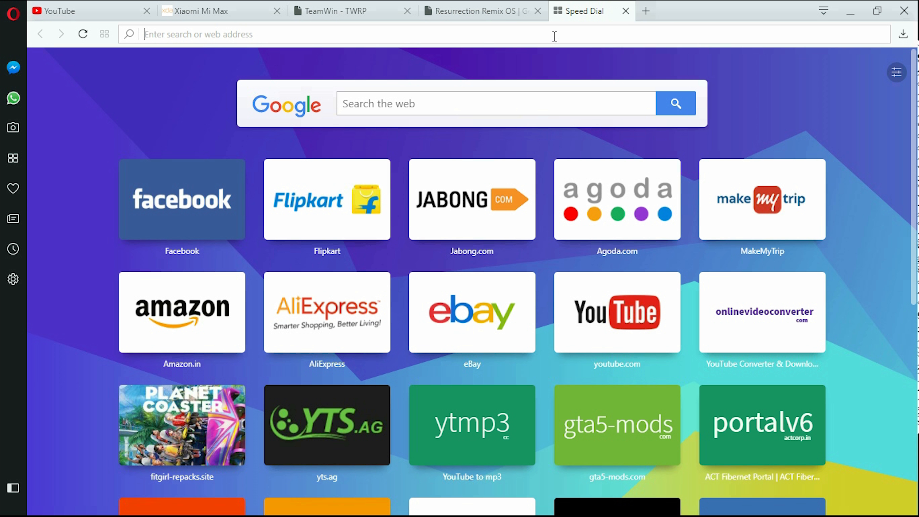
- Search "lea" via the 'leanage' suggestion and open the LineageOS Downloads result
text(lea)
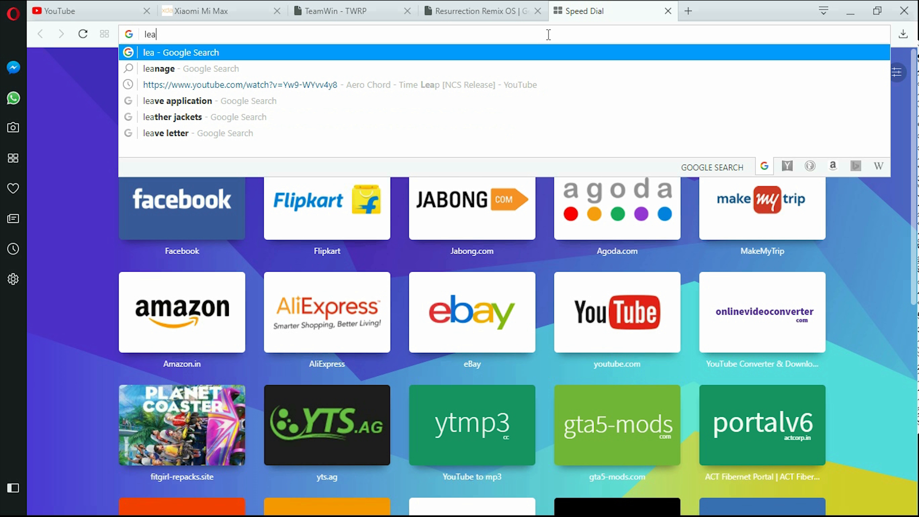
click(158, 69)
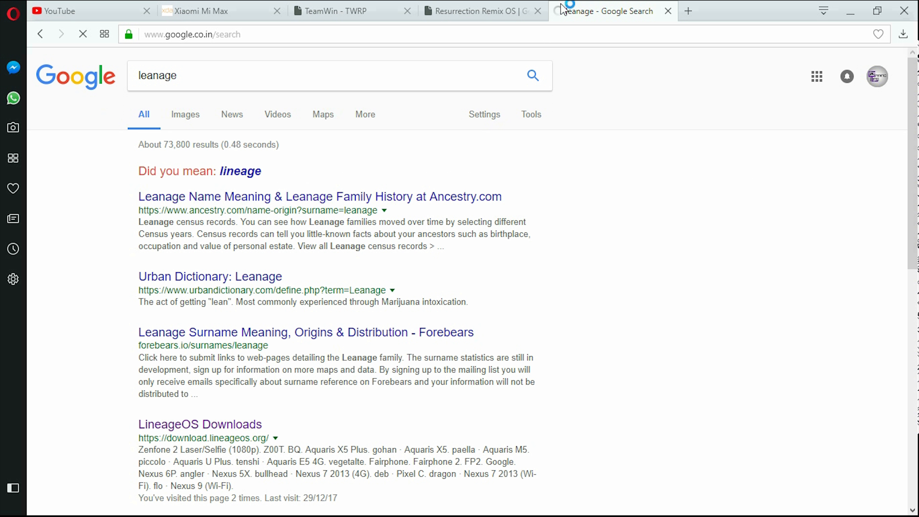
click(239, 172)
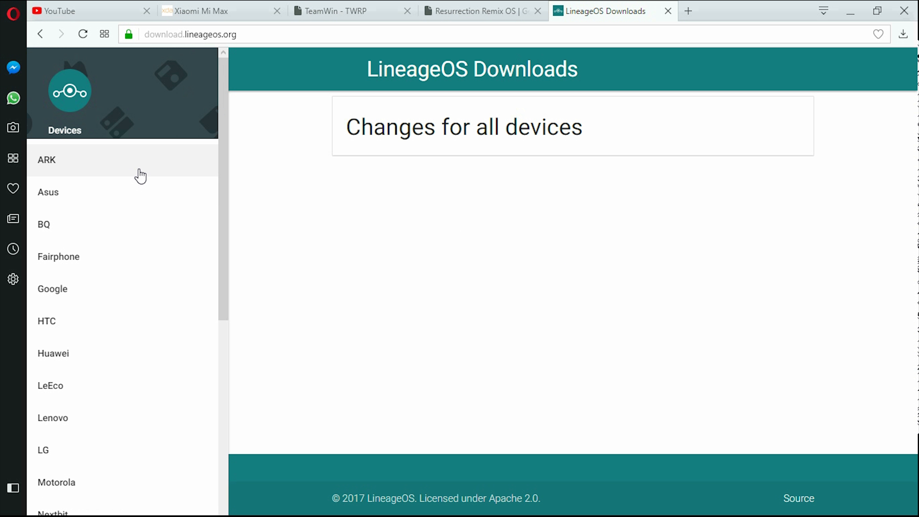
- Scroll the LineageOS Devices sidebar down through the makers to Zuk and Extras
scroll(down, 3)
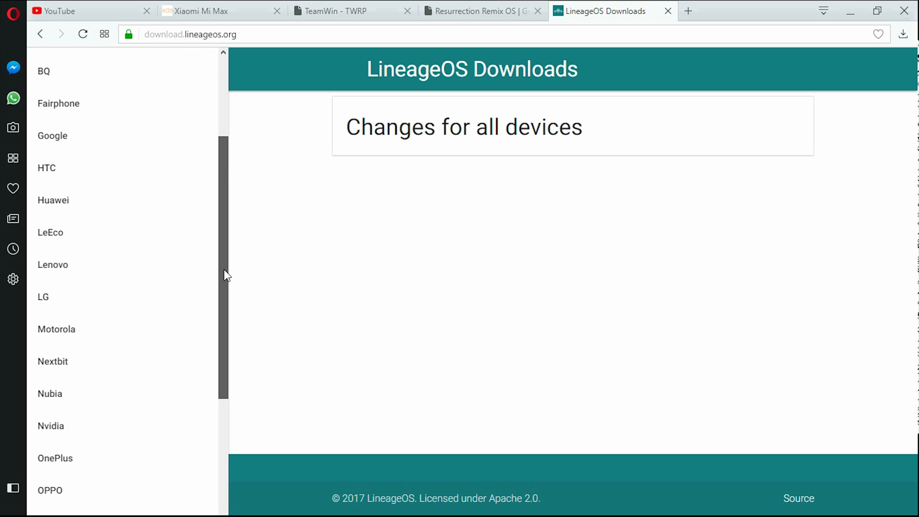
scroll(down, 3)
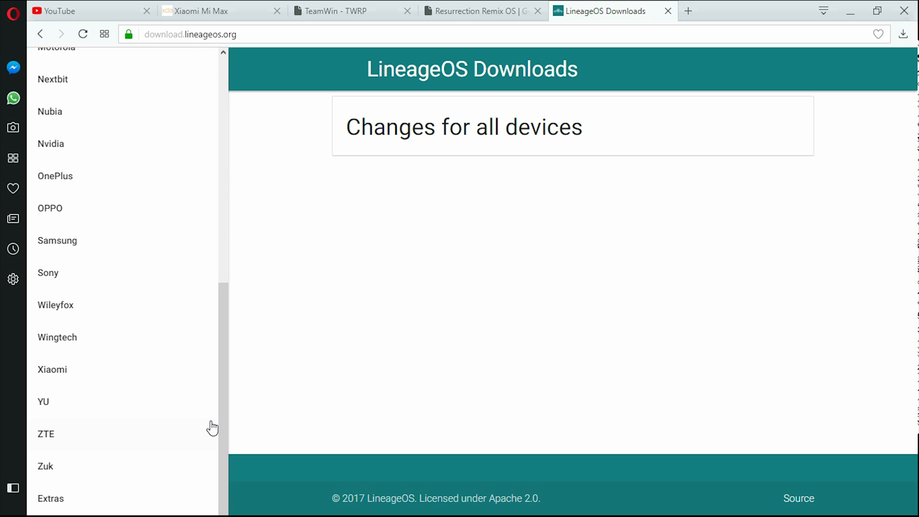
mouse_move(71, 403)
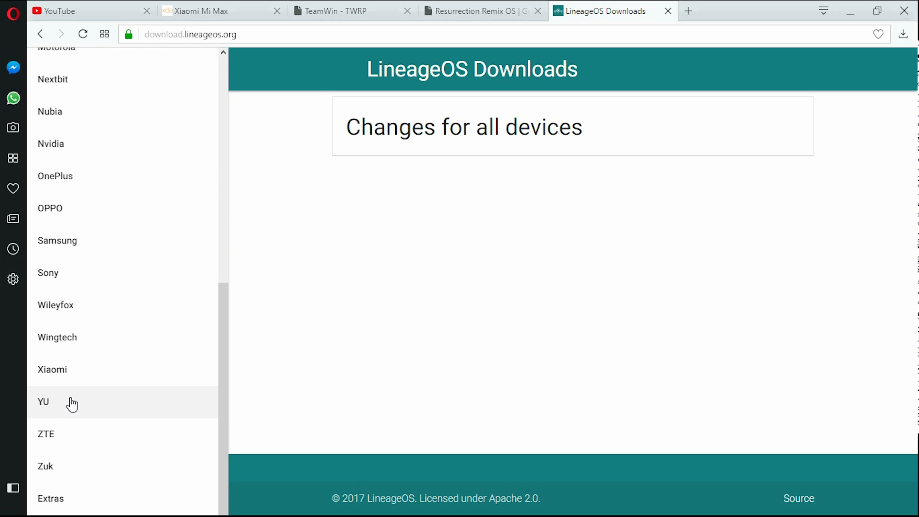
mouse_move(75, 375)
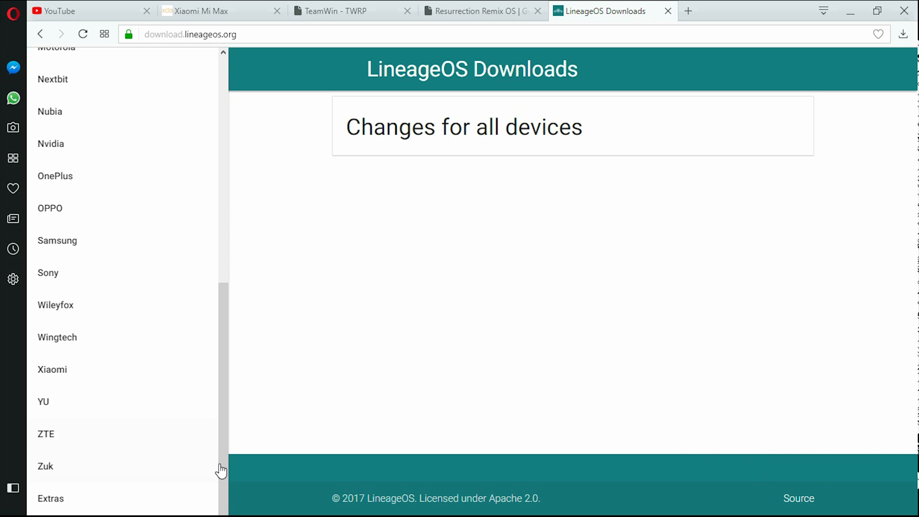
mouse_move(50, 498)
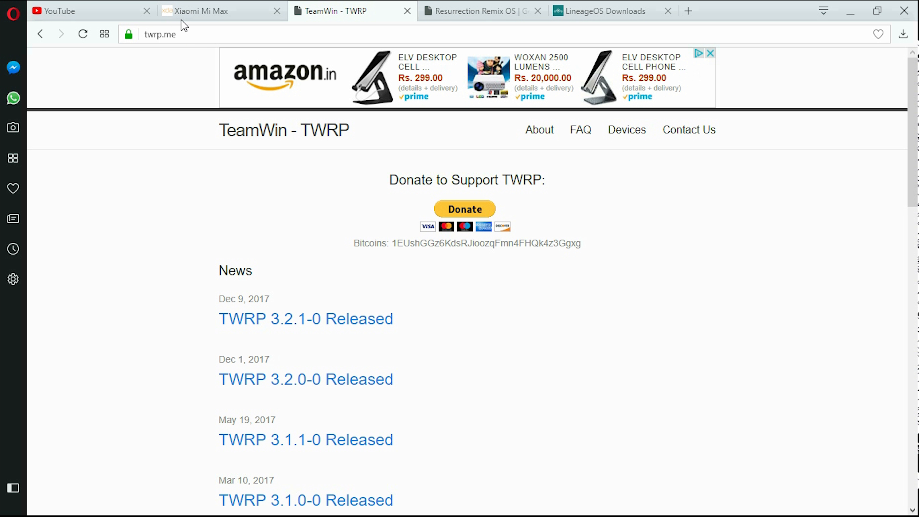
- Bring the Xiaomi Mi Max forum tab to the front and scroll through its discussion sections
click(196, 11)
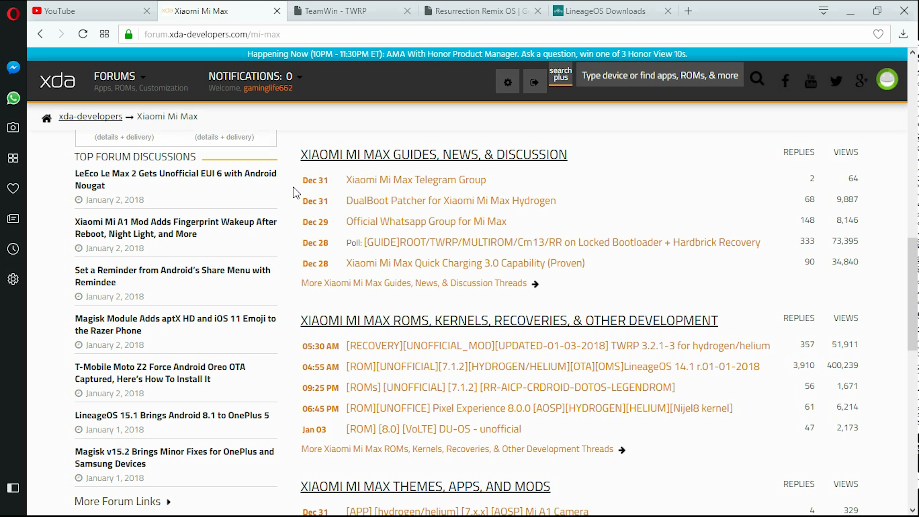
mouse_move(293, 193)
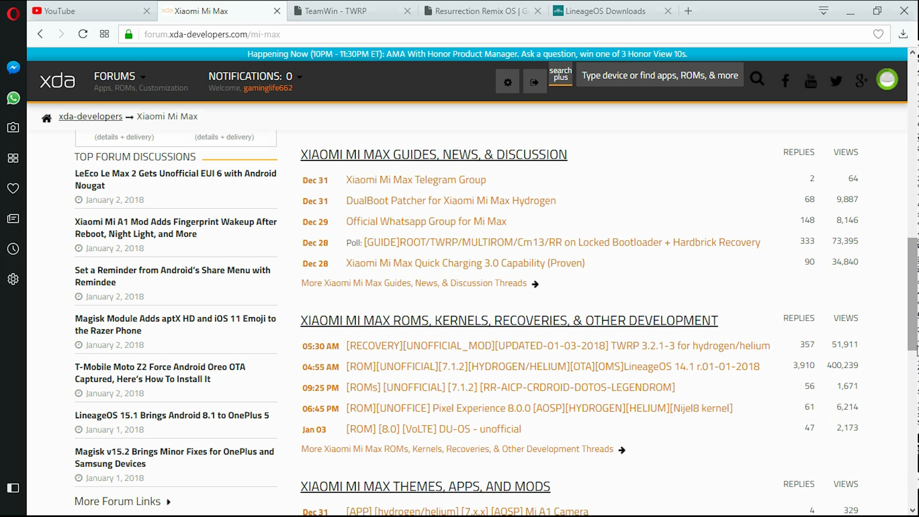
scroll(down, 3)
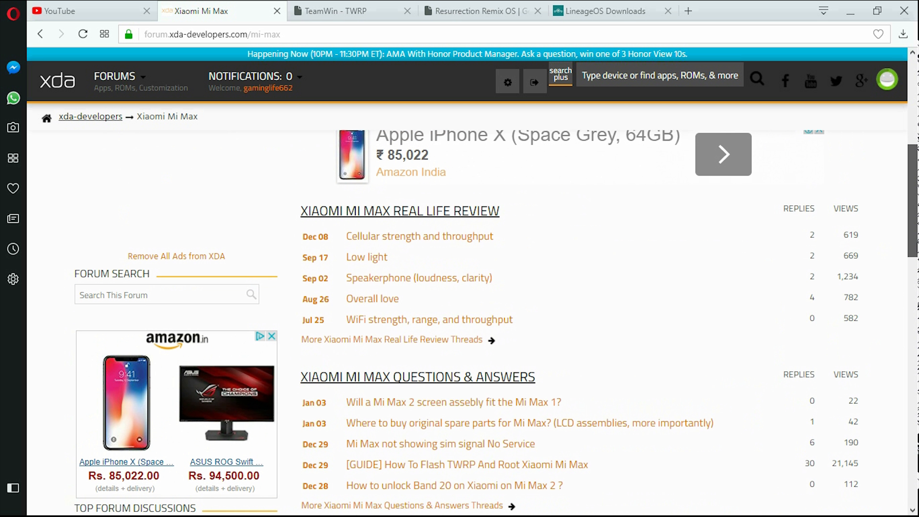
scroll(up, 3)
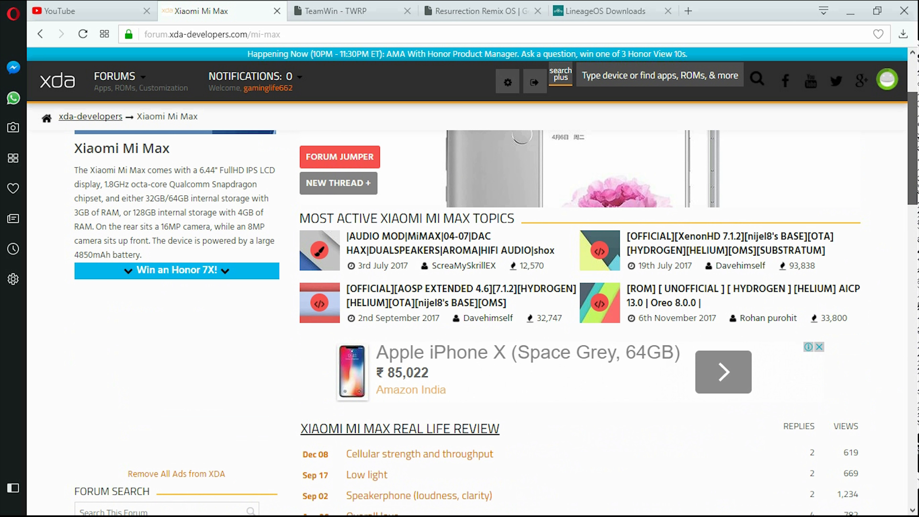